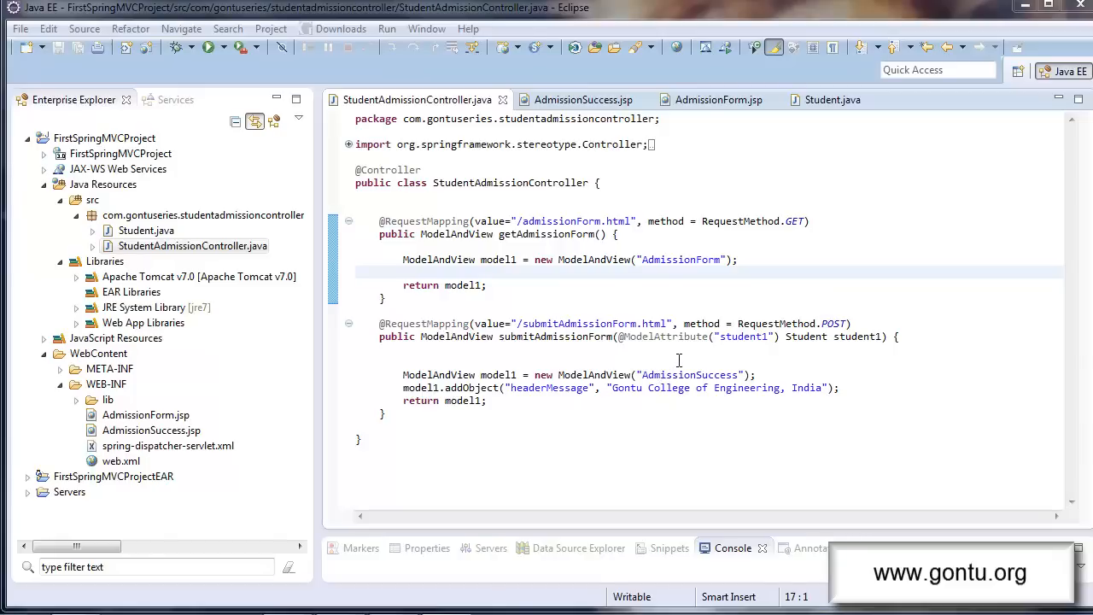
mouse_move(683, 357)
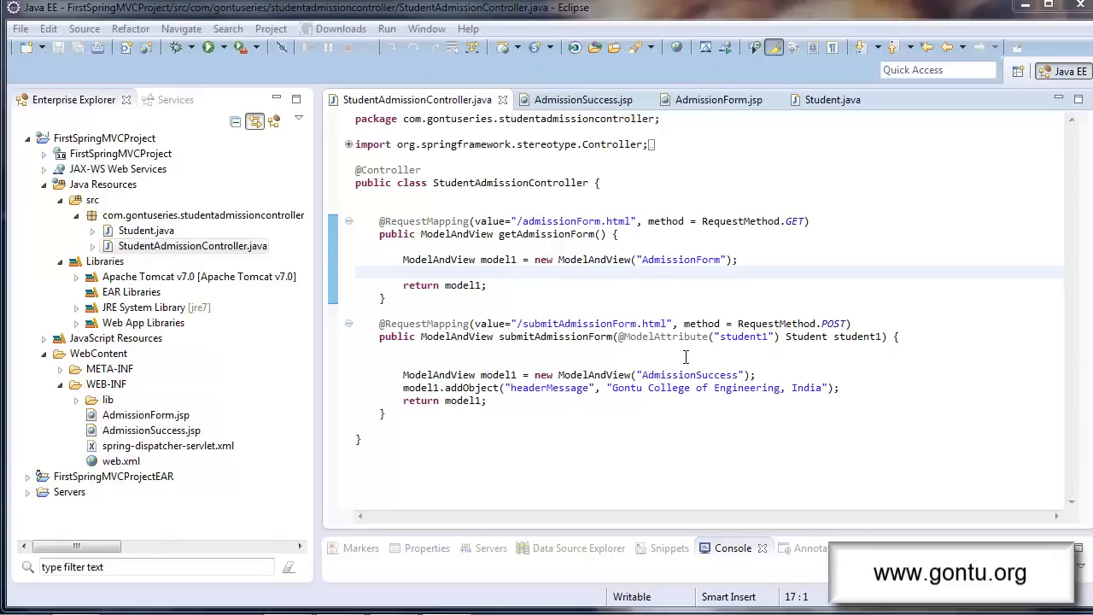
mouse_move(796, 353)
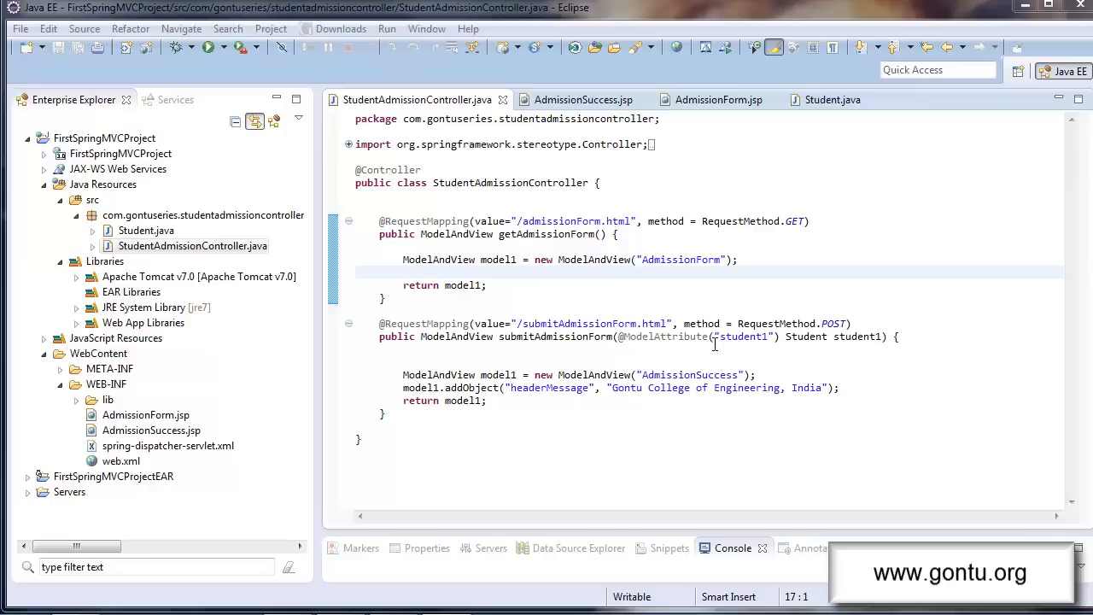
mouse_move(686, 366)
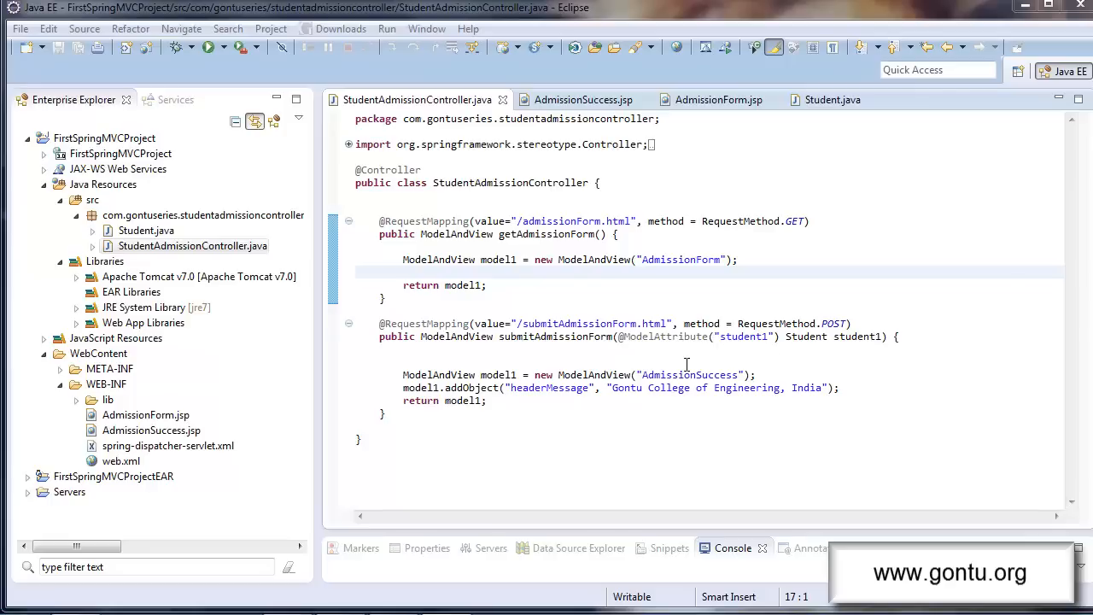
mouse_move(717, 341)
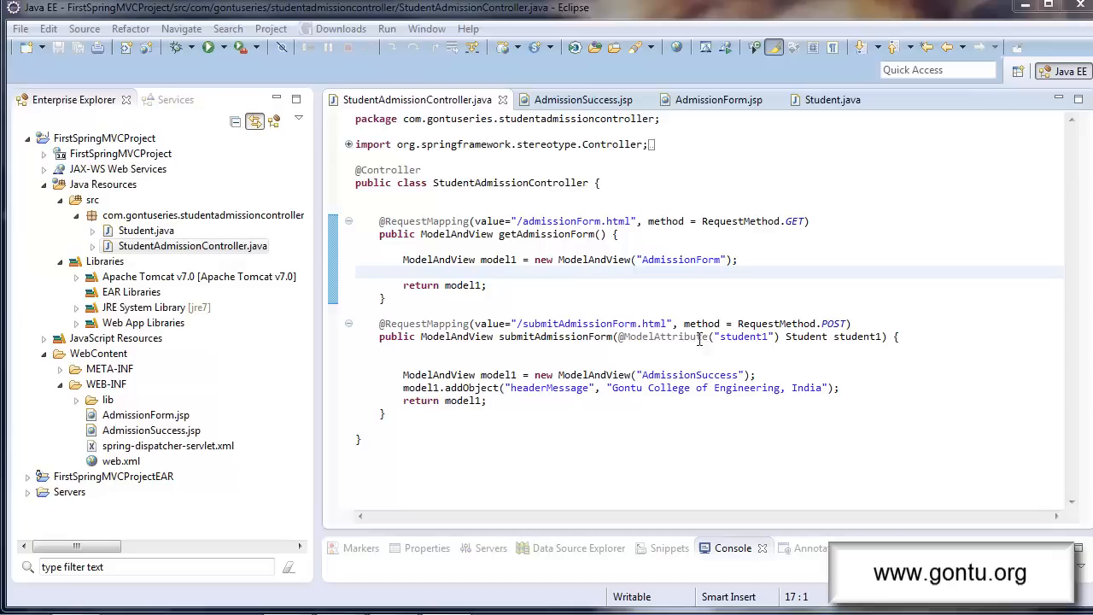
mouse_move(665, 348)
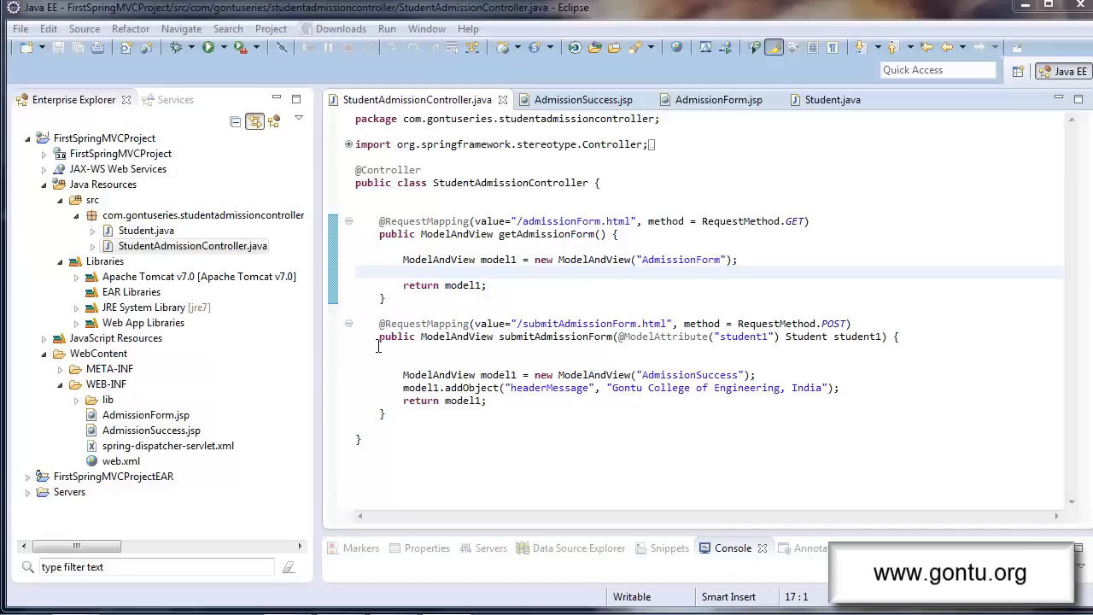
mouse_move(564, 220)
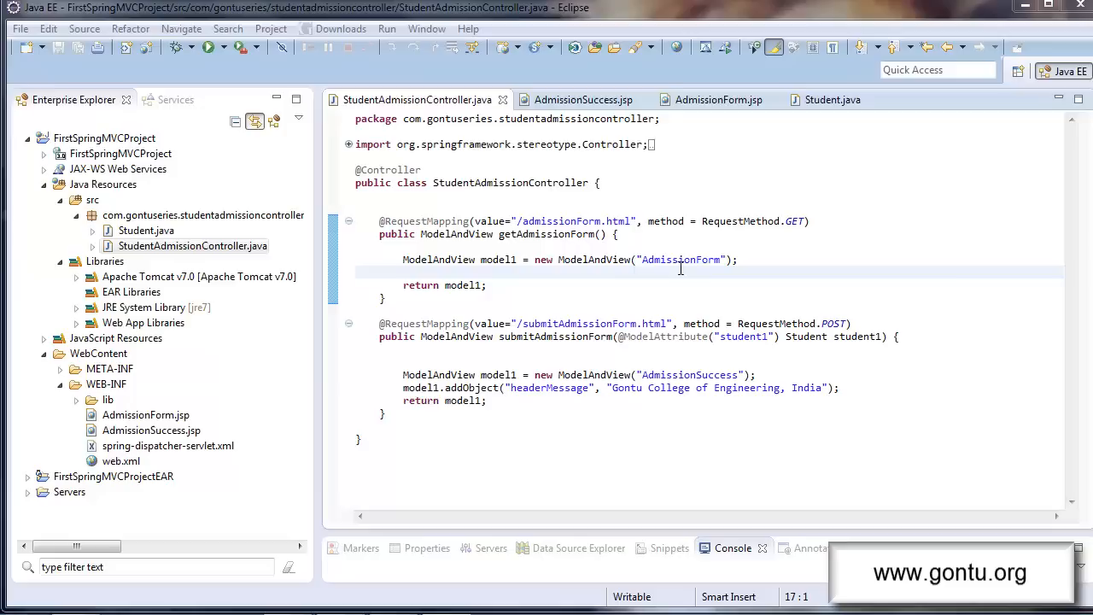
mouse_move(669, 272)
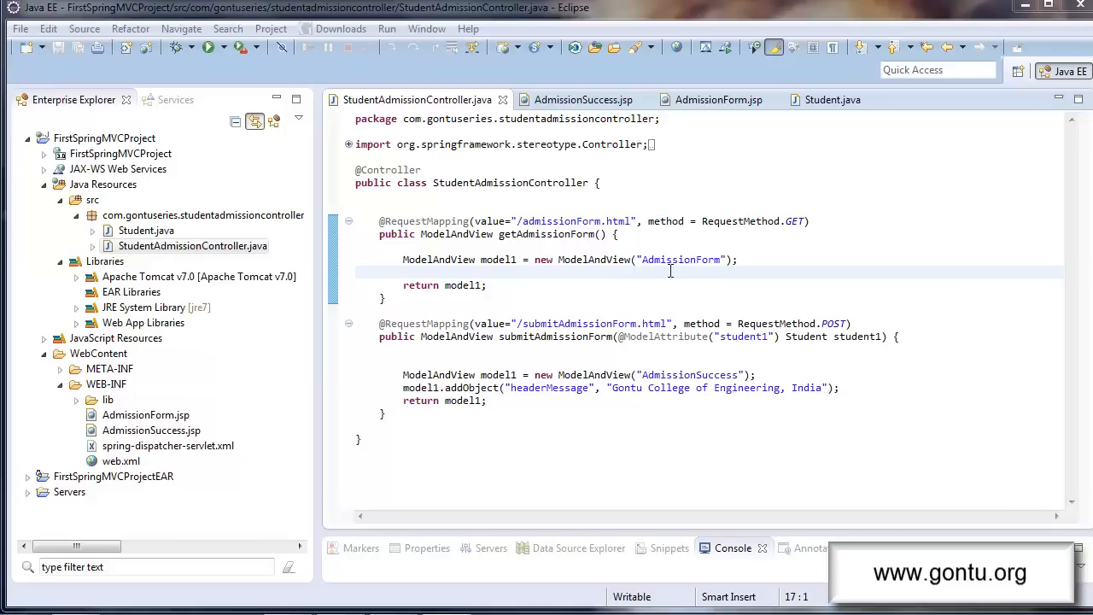
Add model1.addObject("headerMessage", "Gontu College of Engineering, India") to getAdmissionForm and save AdmissionForm.jsp
type("model1.addObject(\"headerMessage\", \"Gontu College of Engineering, India\");")
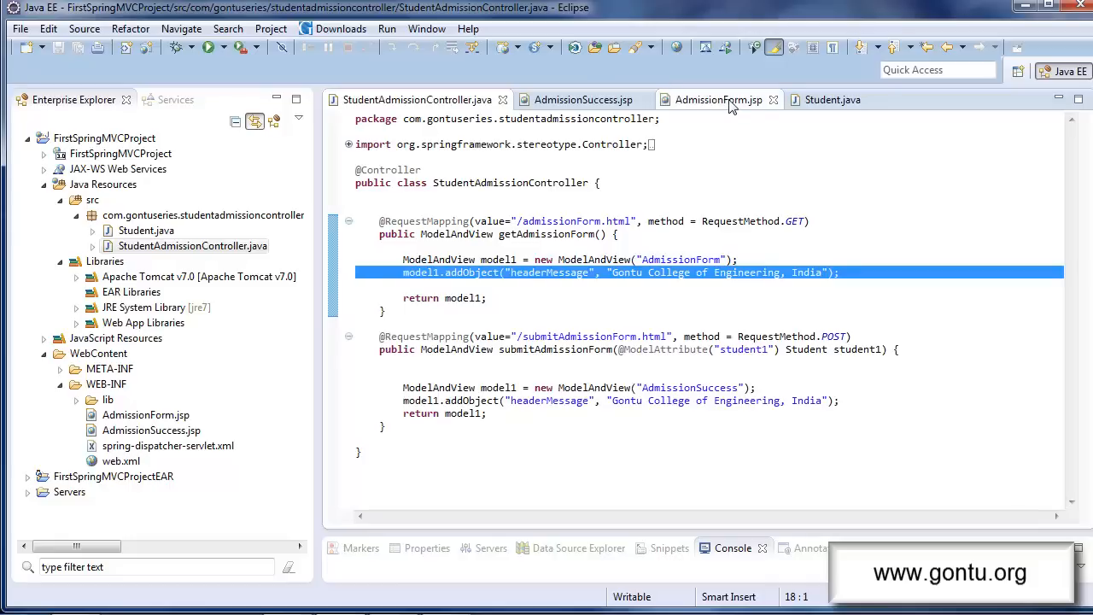
left_click(721, 99)
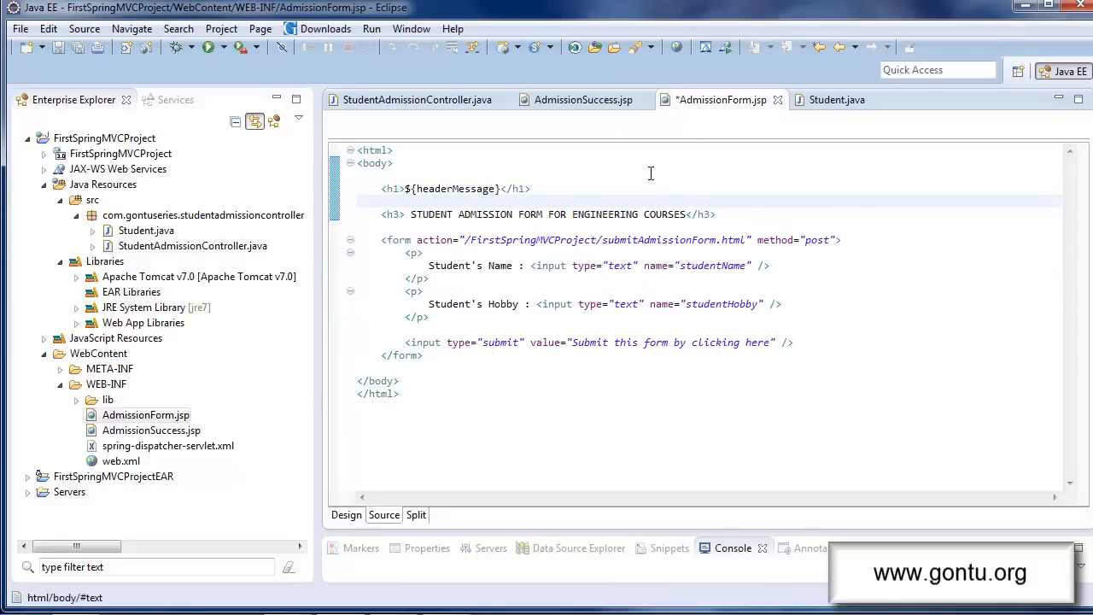
key("ctrl+s")
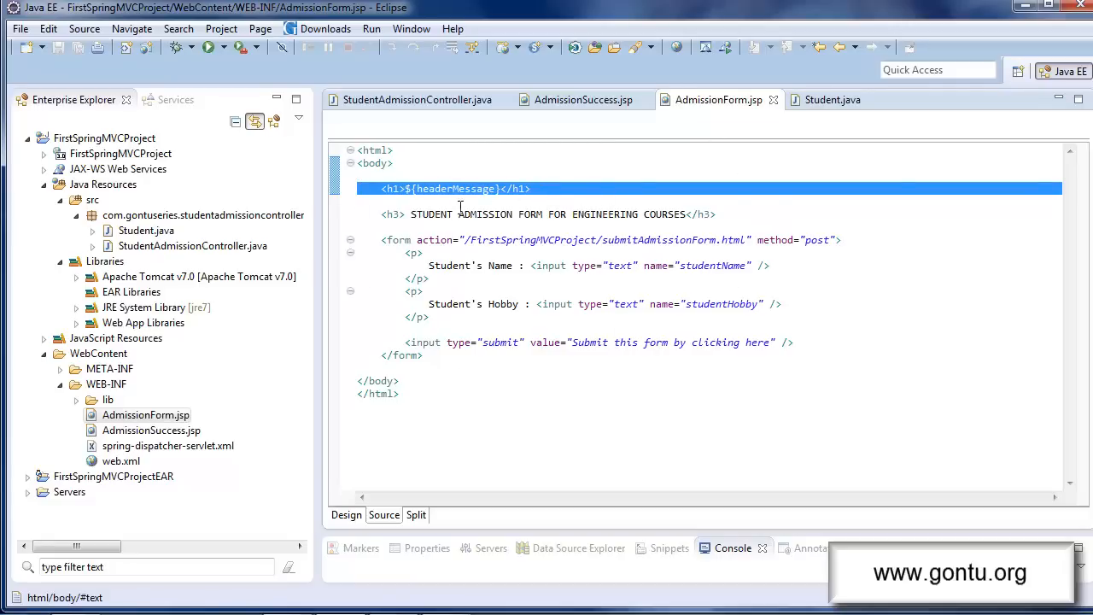
Compare the controller's headerMessage key with the ${headerMessage} placeholder in the form page heading
left_click(417, 100)
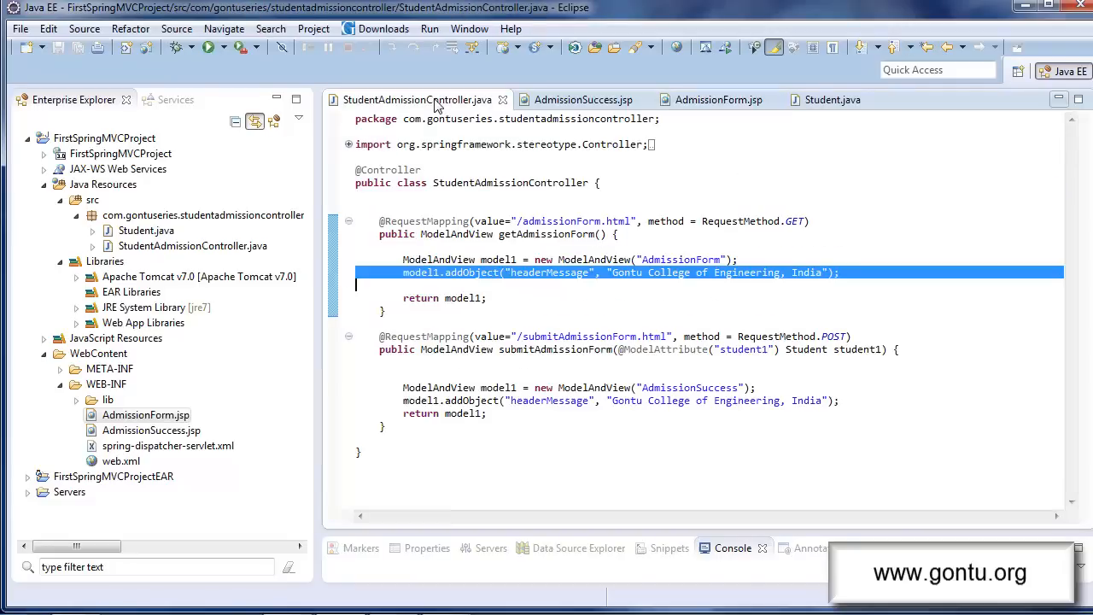
left_click(550, 301)
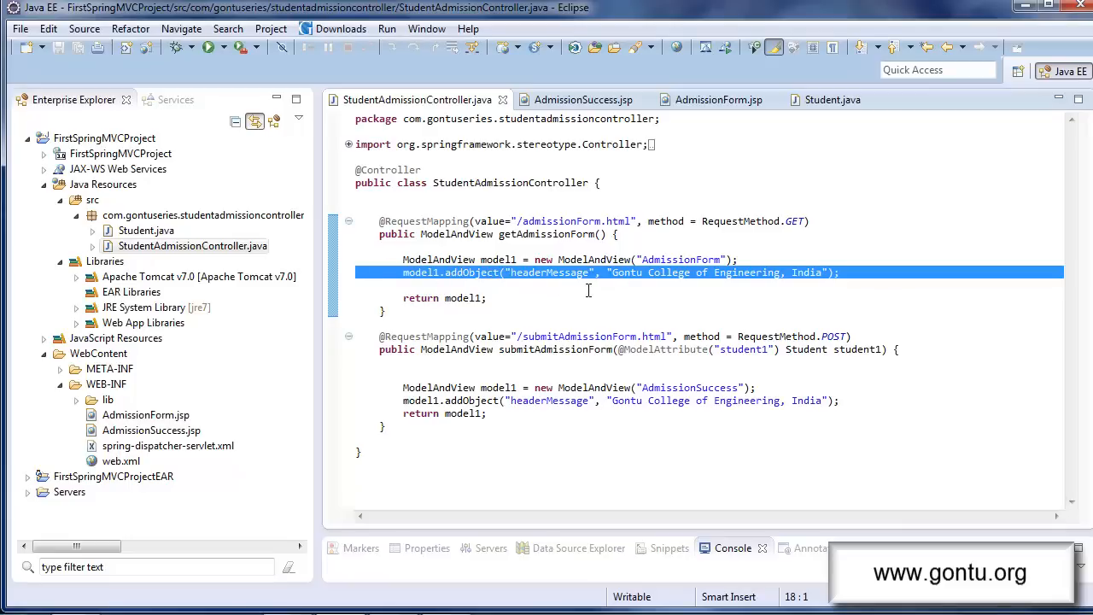
double_click(549, 271)
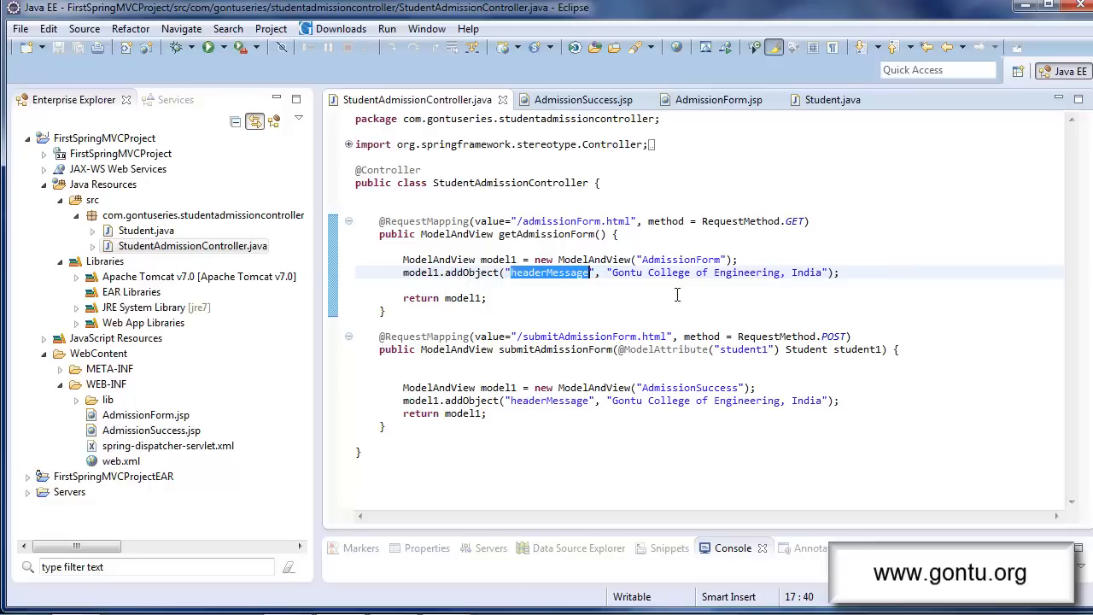
mouse_move(753, 284)
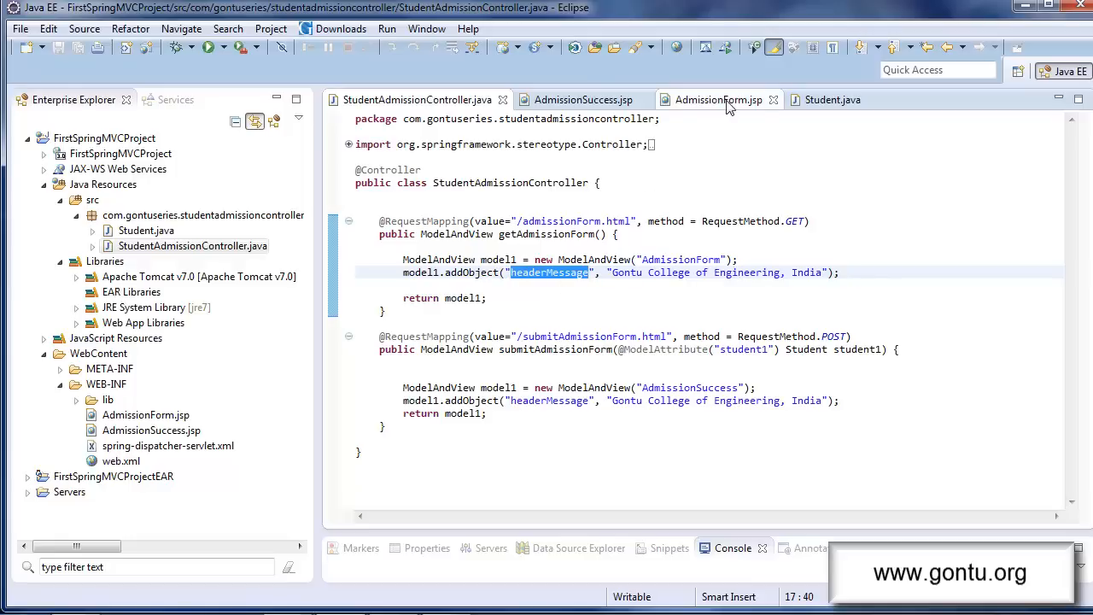
left_click(717, 99)
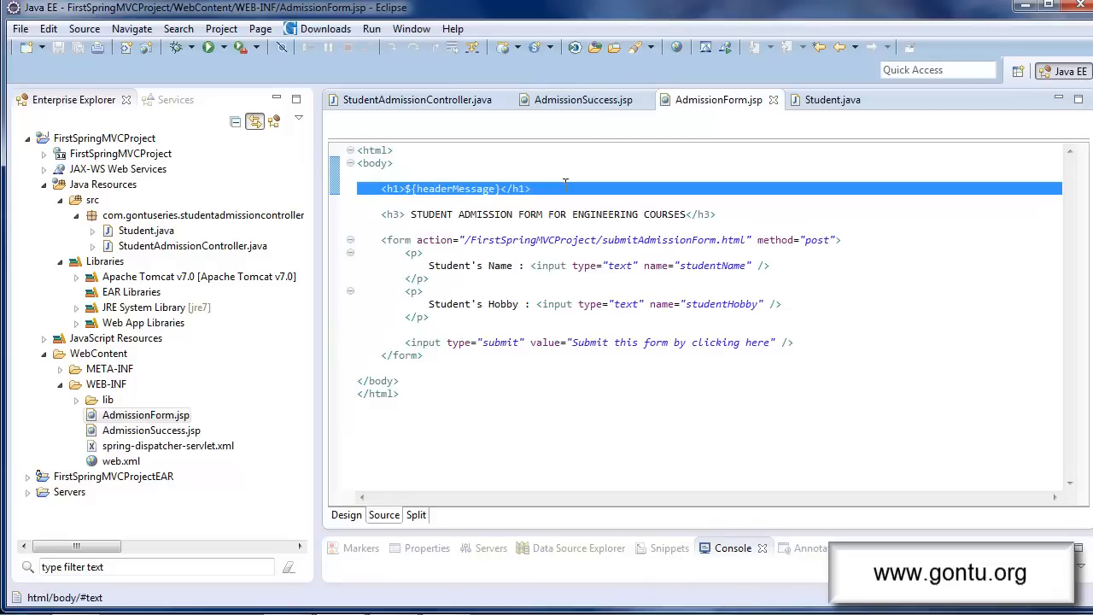
double_click(454, 187)
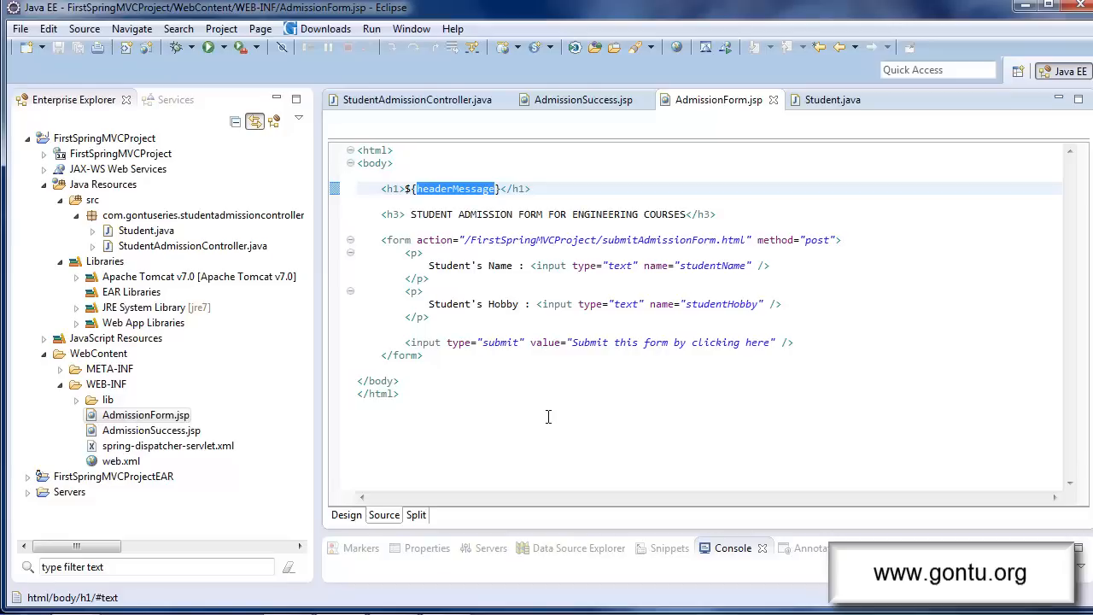
mouse_move(491, 195)
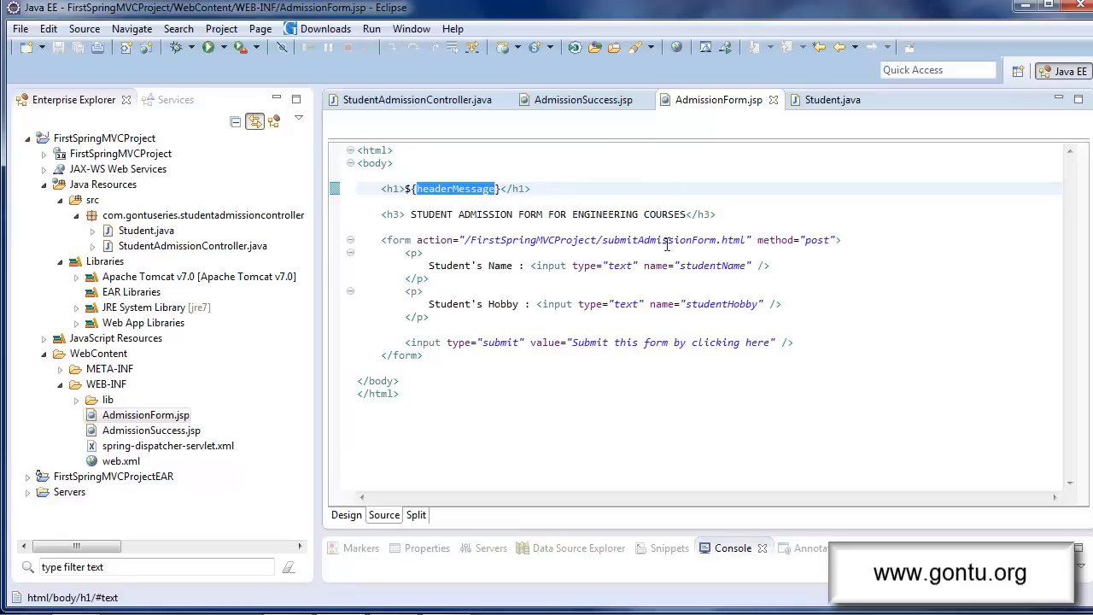
mouse_move(629, 304)
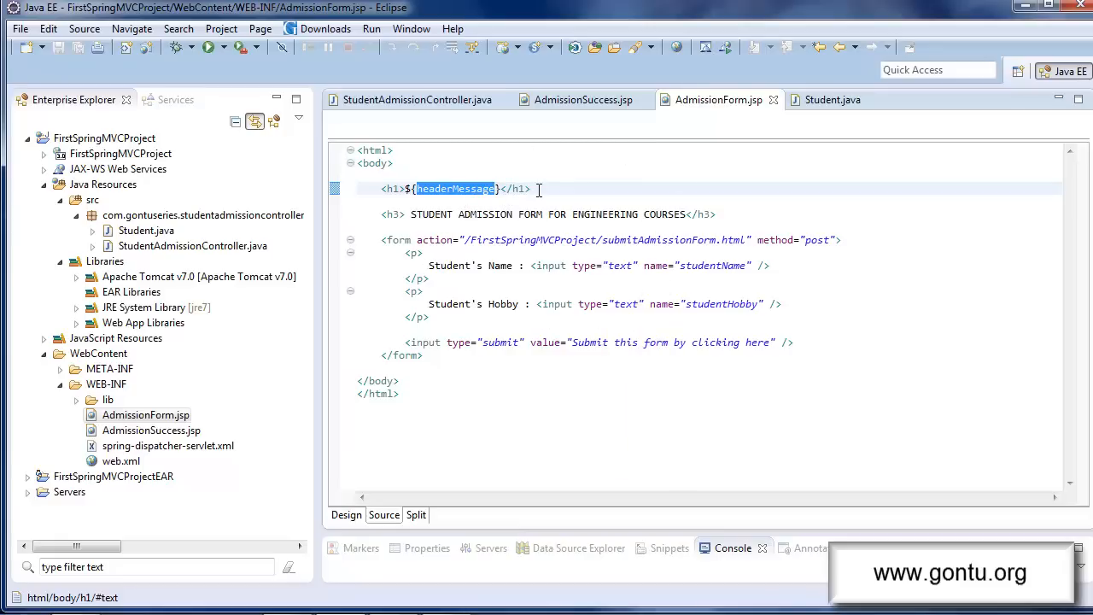
mouse_move(452, 106)
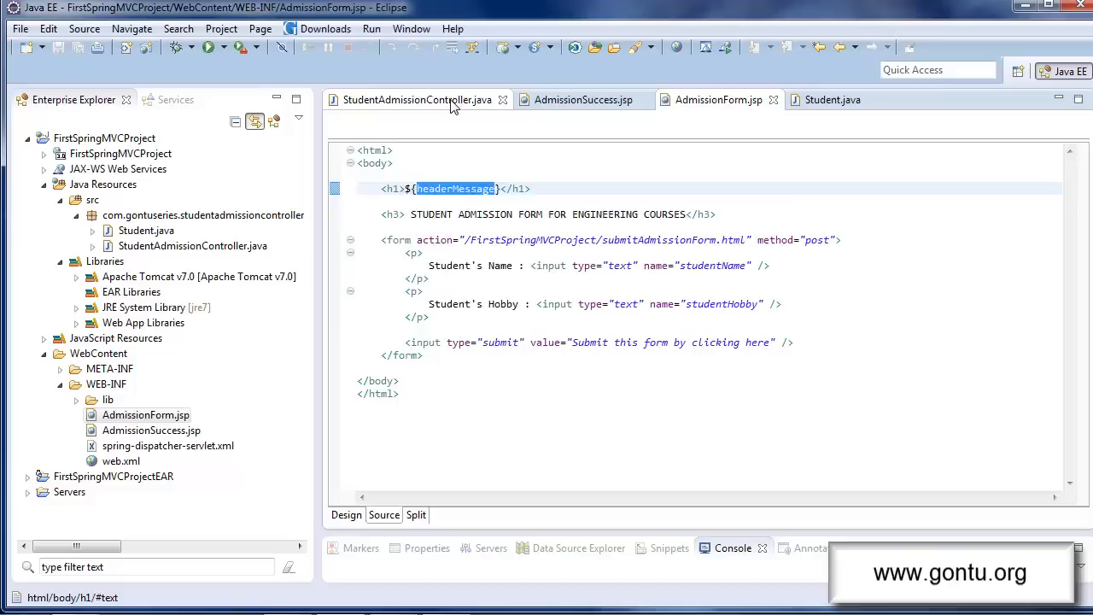
left_click(417, 99)
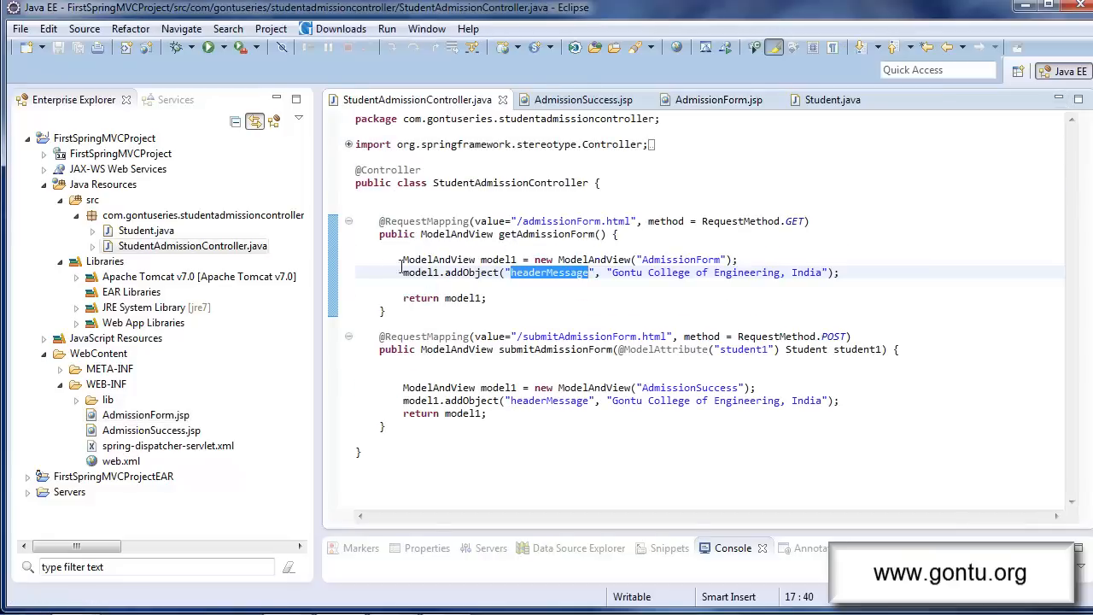
mouse_move(562, 287)
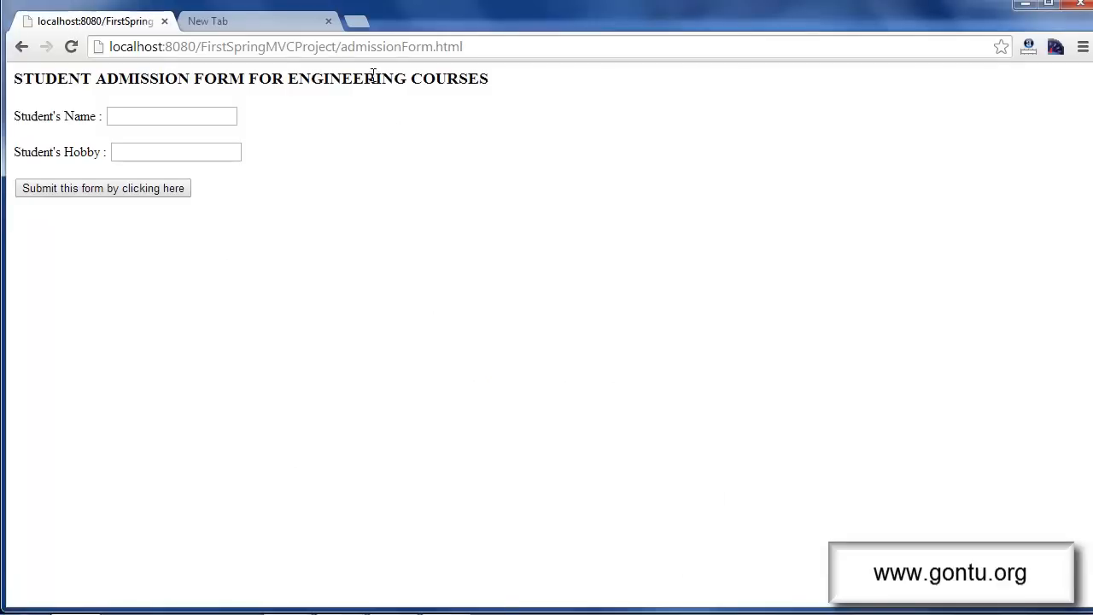
mouse_move(372, 102)
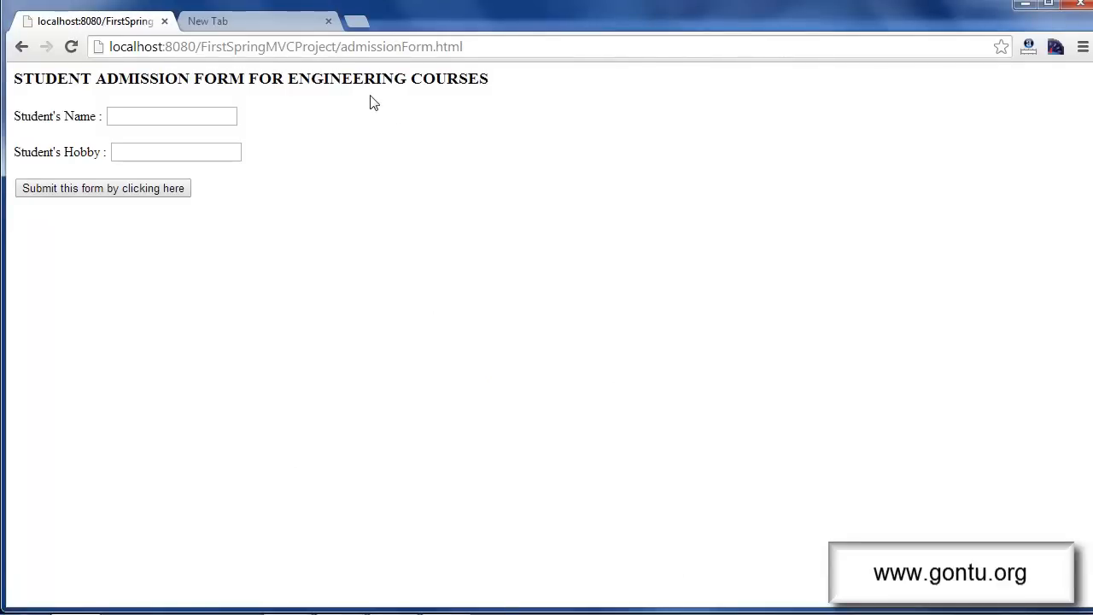
mouse_move(181, 72)
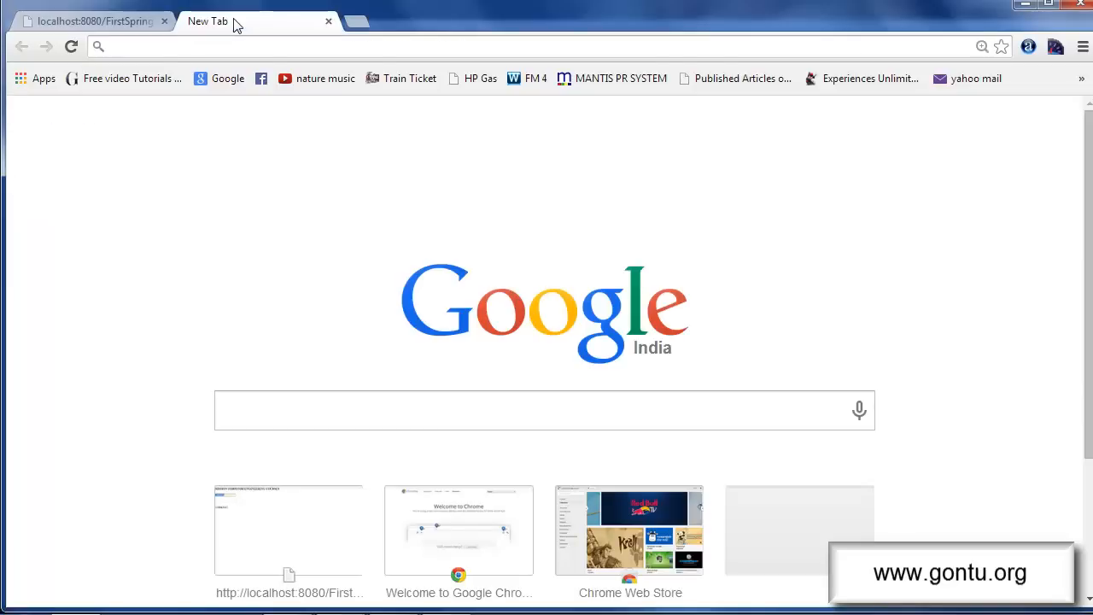
type("http://localhost:8080/FirstSpringMVCProject/admissionForm.html")
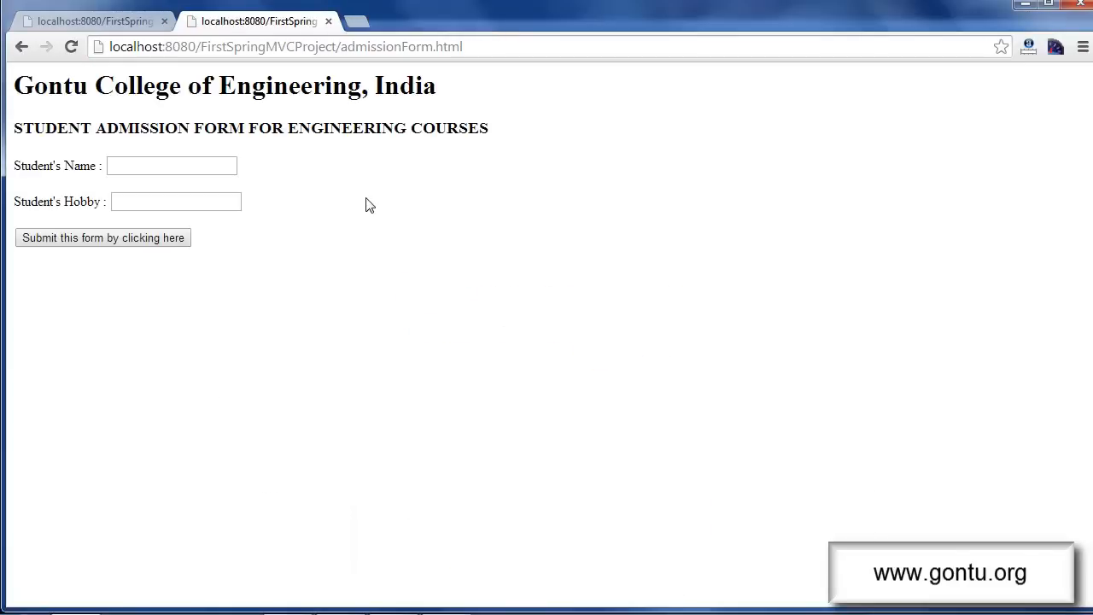
mouse_move(665, 125)
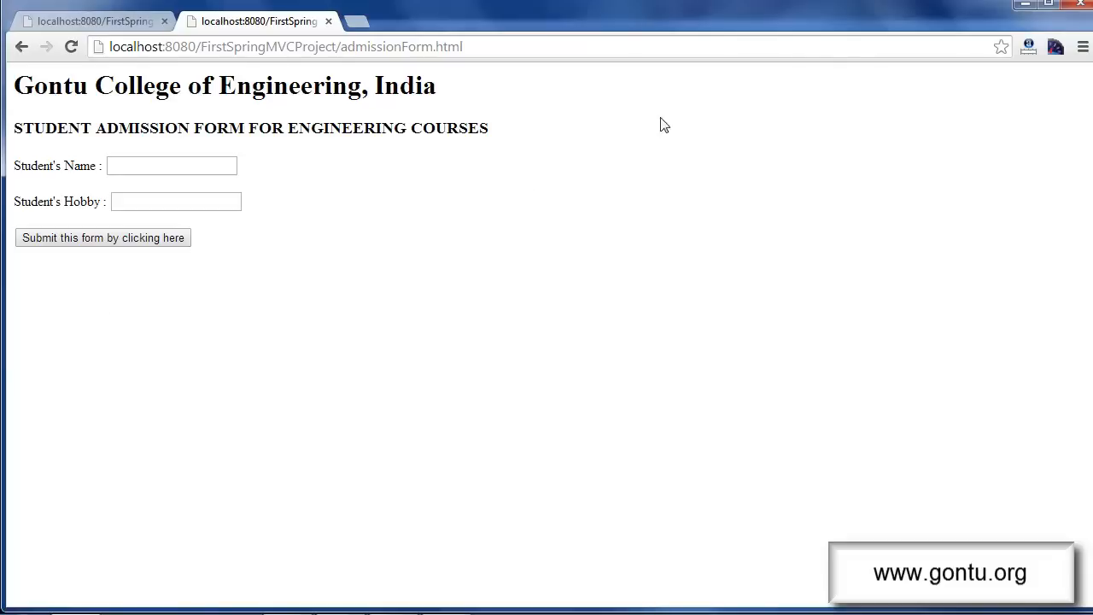
mouse_move(110, 92)
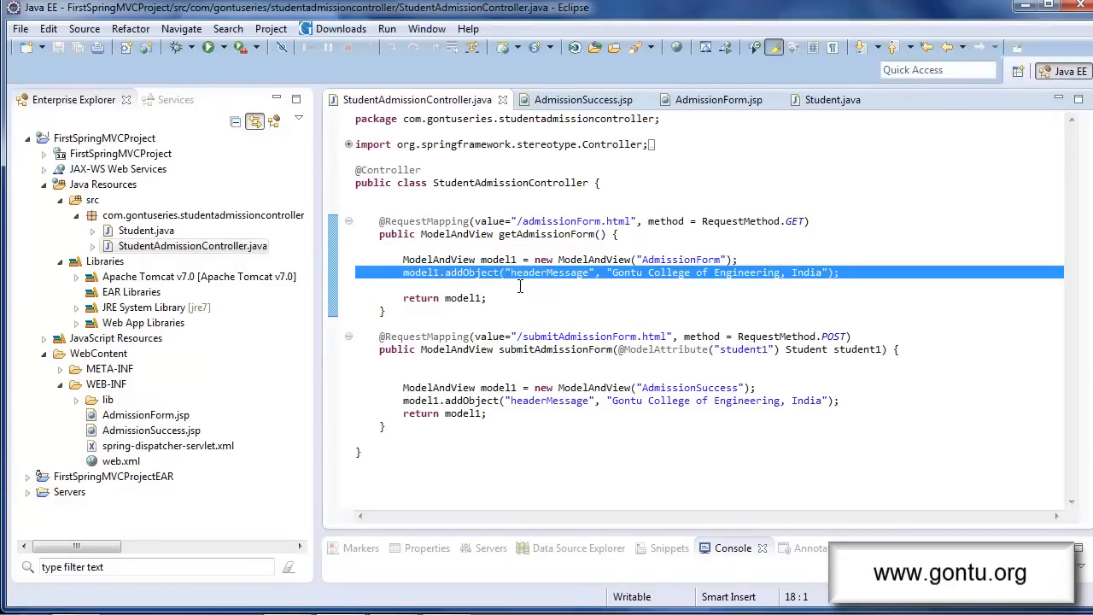
mouse_move(717, 89)
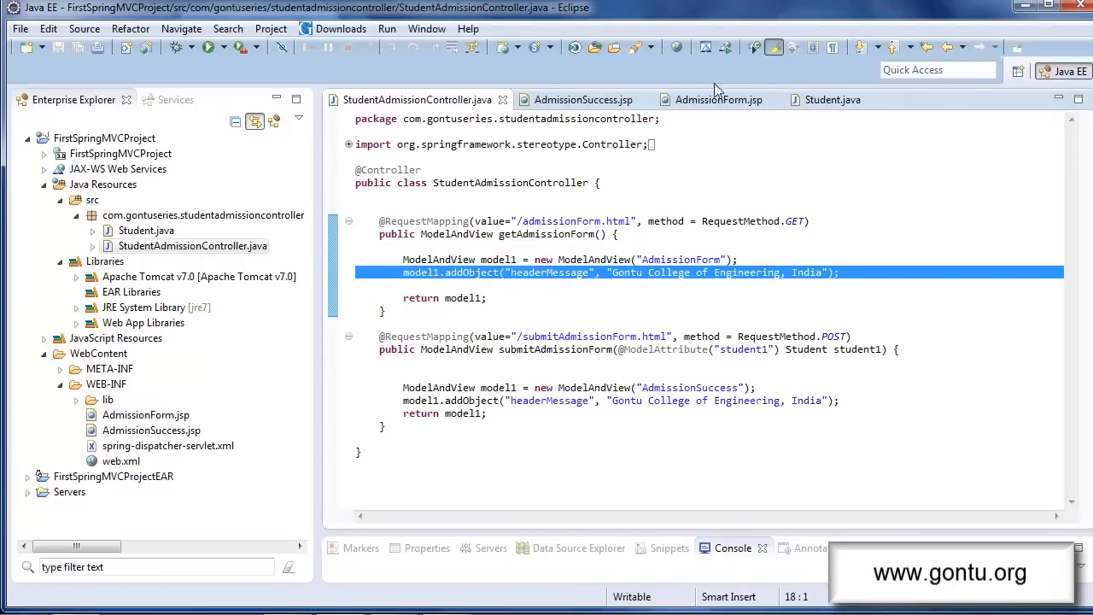
Review ${headerMessage} in AdmissionForm.jsp, then return to StudentAdmissionController.java
left_click(717, 99)
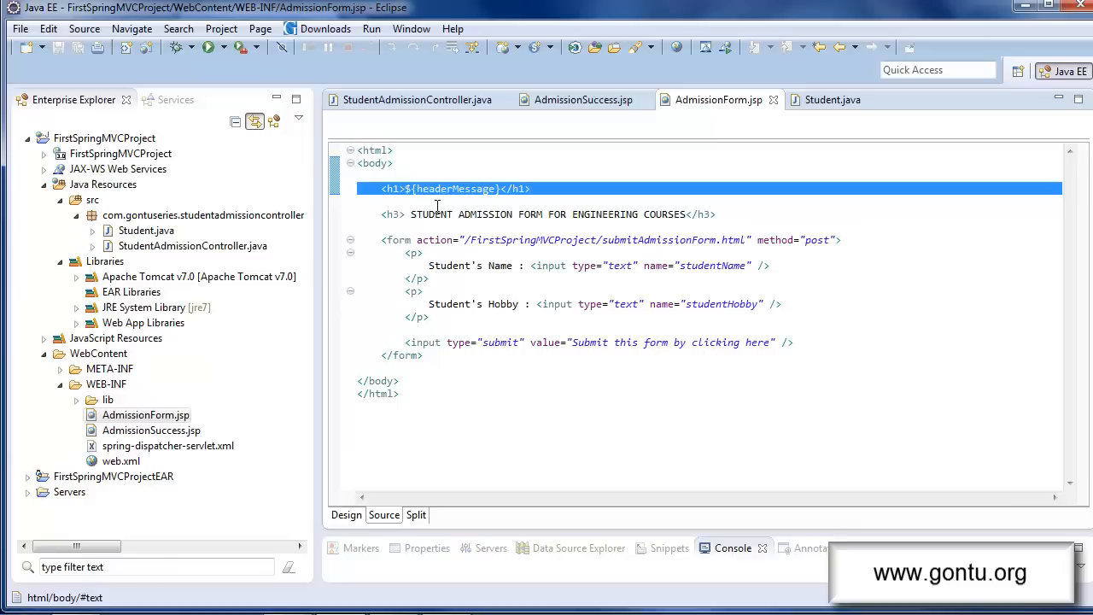
mouse_move(431, 135)
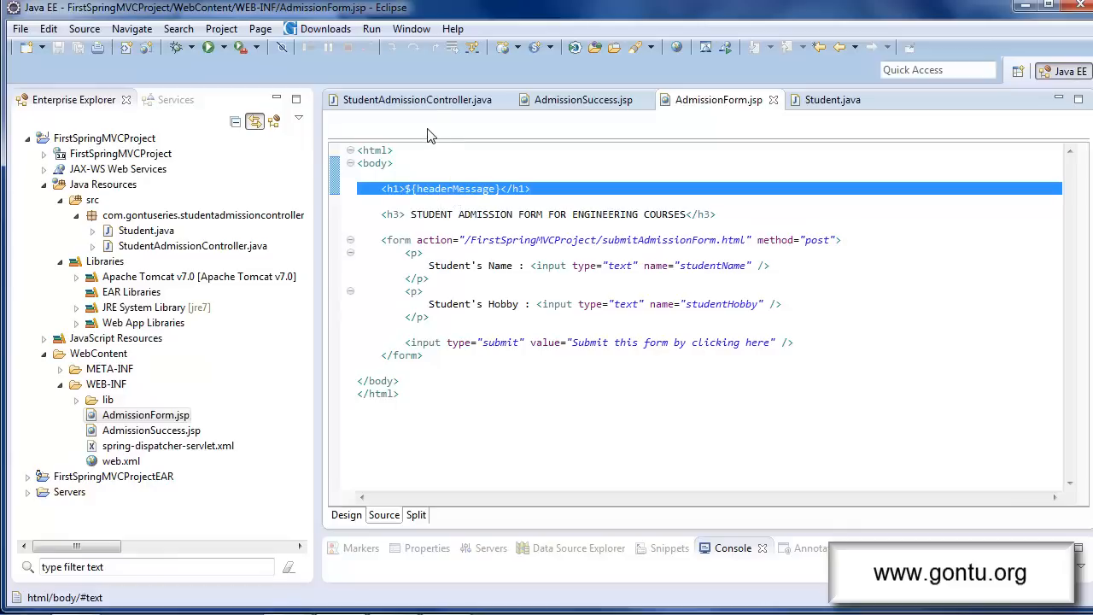
left_click(417, 99)
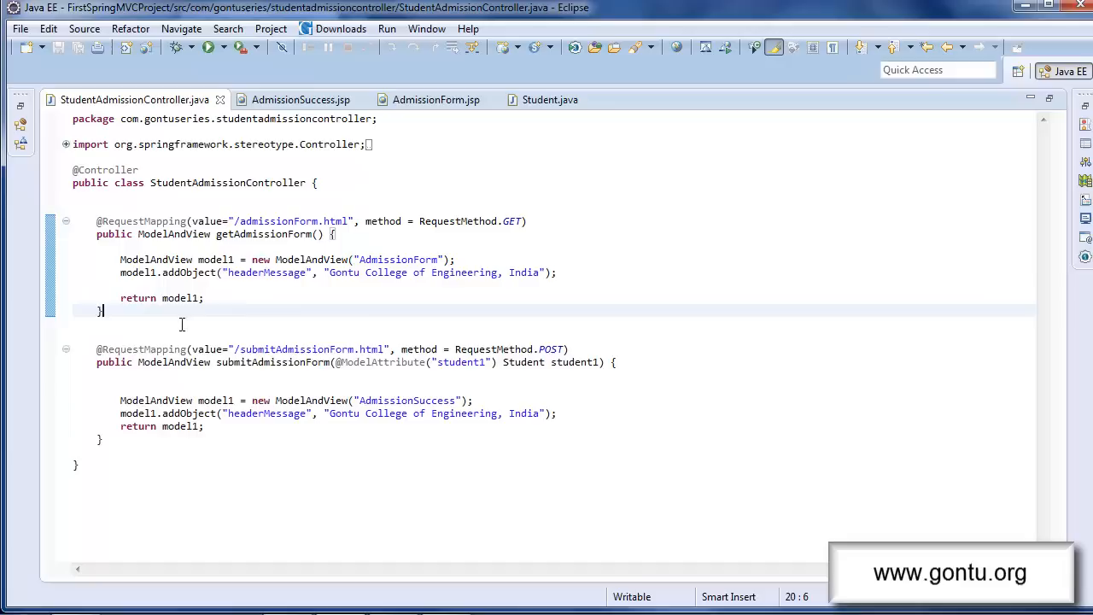
mouse_move(270, 411)
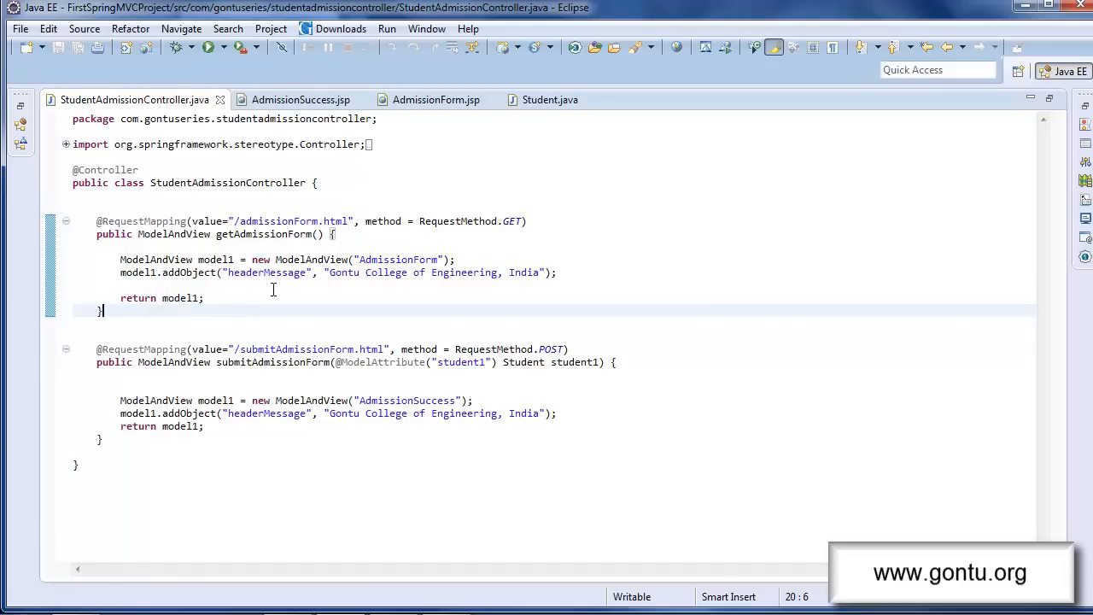
double_click(267, 271)
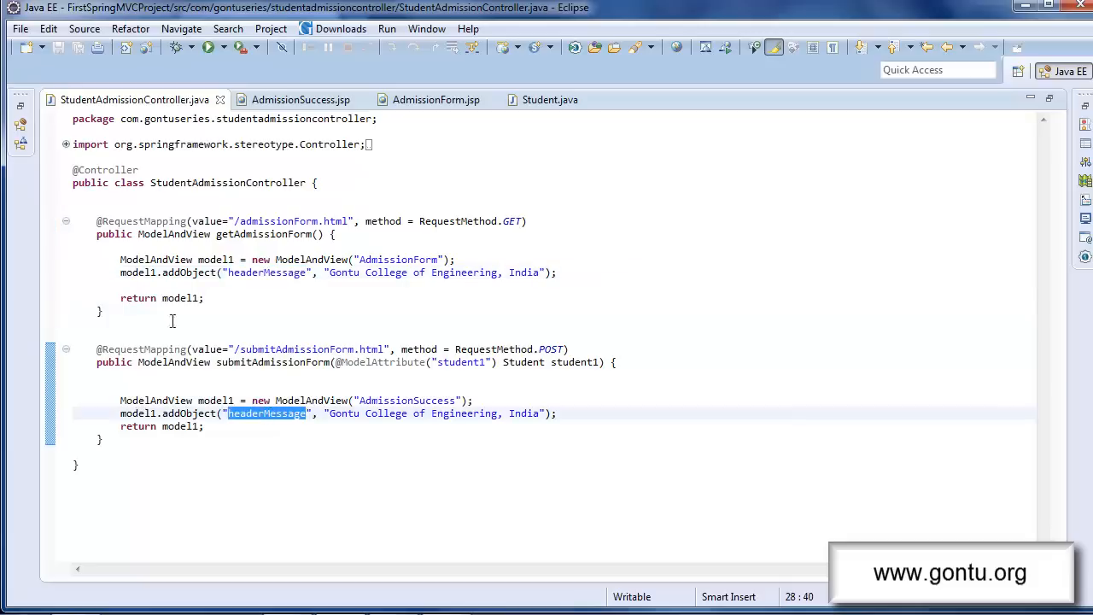
mouse_move(269, 287)
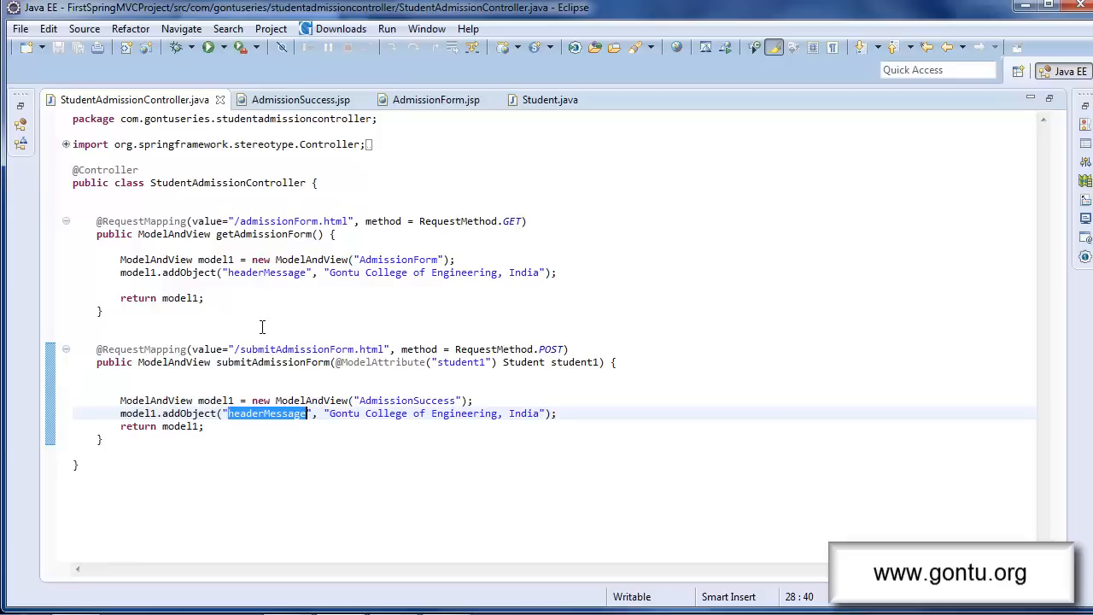
mouse_move(331, 338)
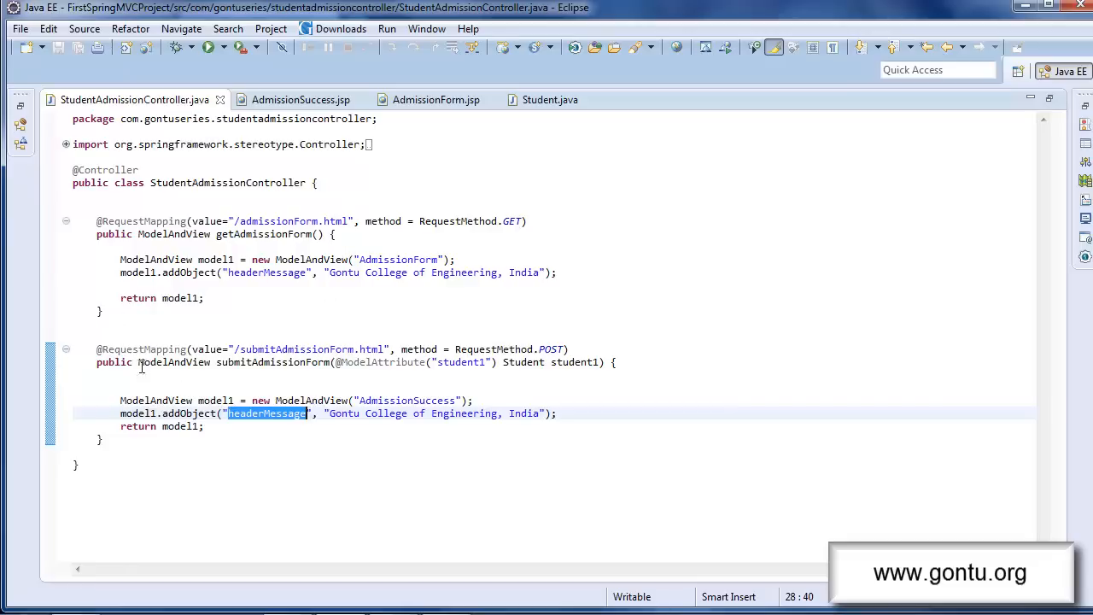
mouse_move(250, 309)
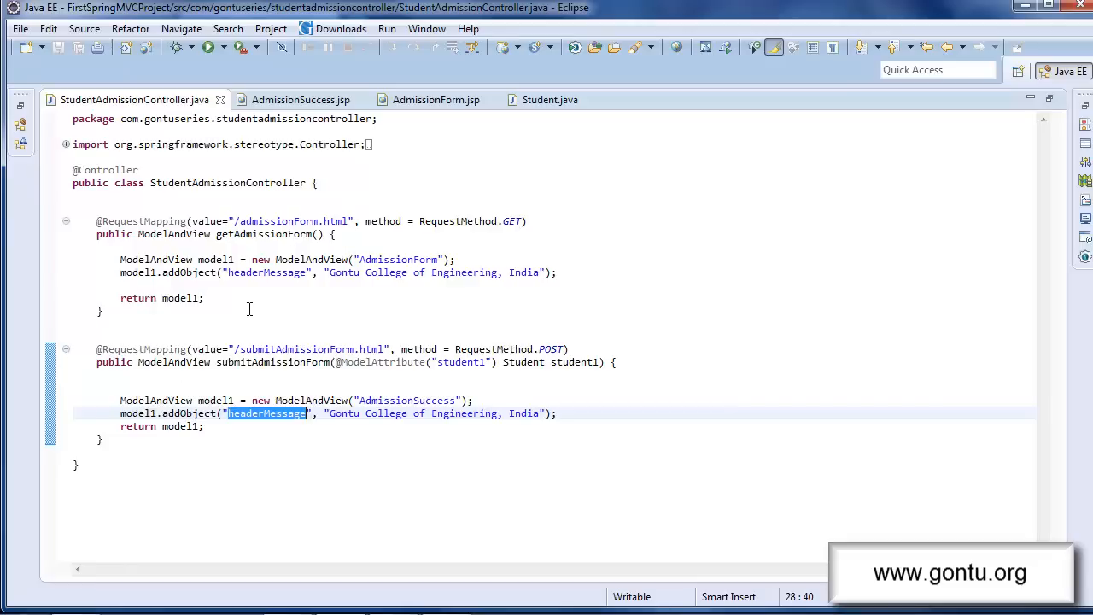
mouse_move(282, 282)
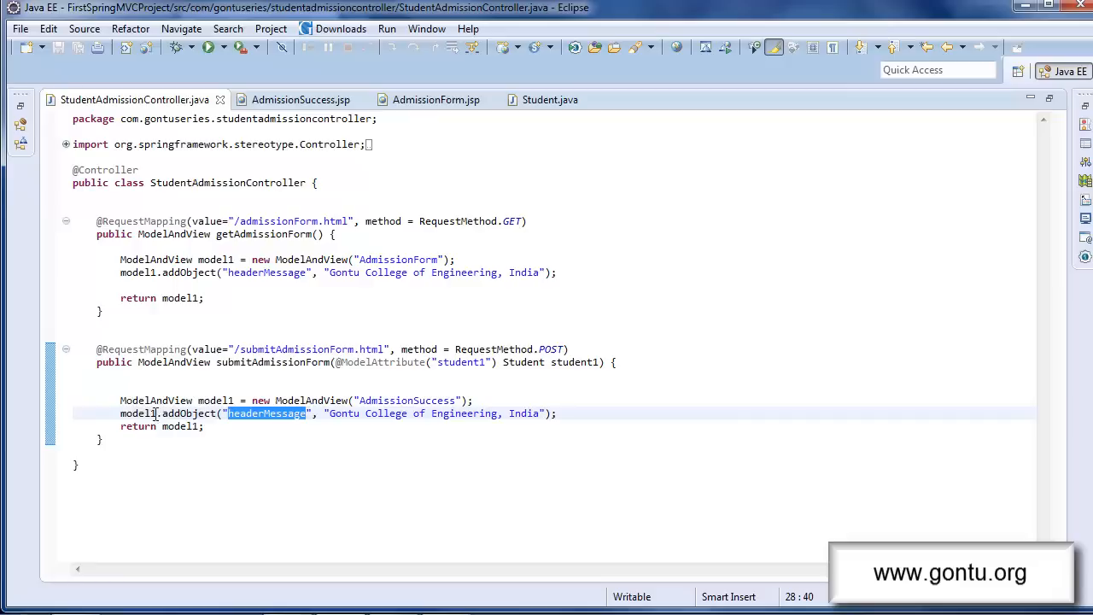
mouse_move(625, 331)
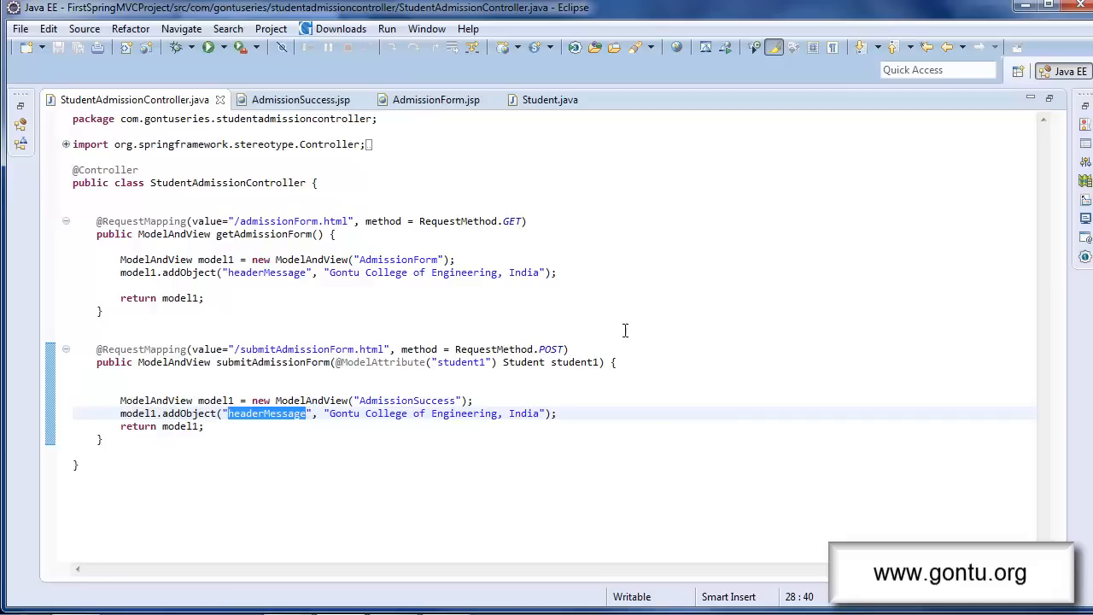
mouse_move(265, 386)
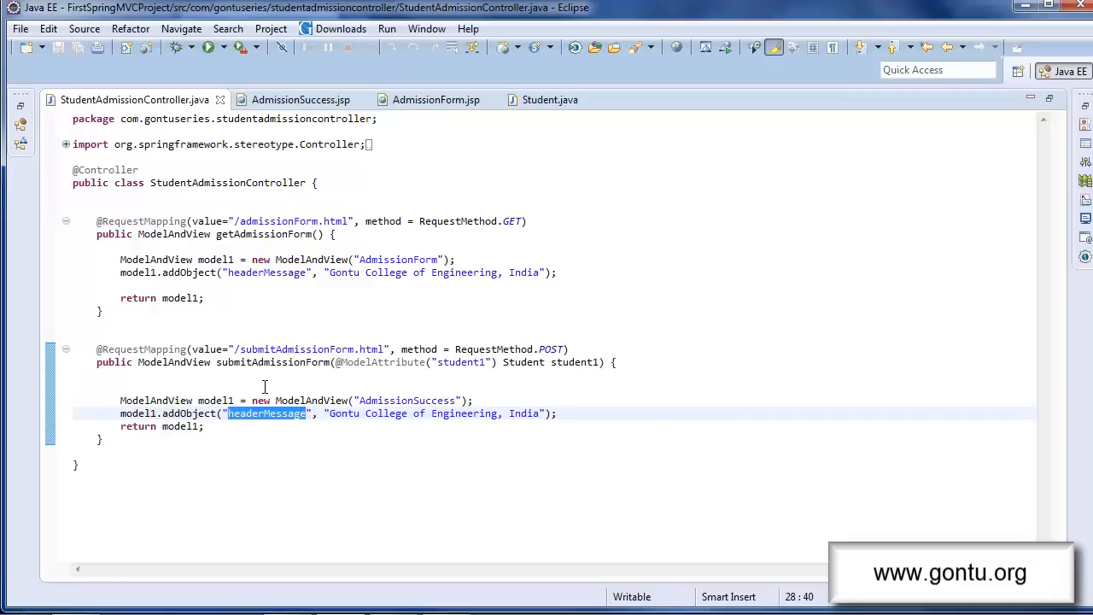
left_click(493, 273)
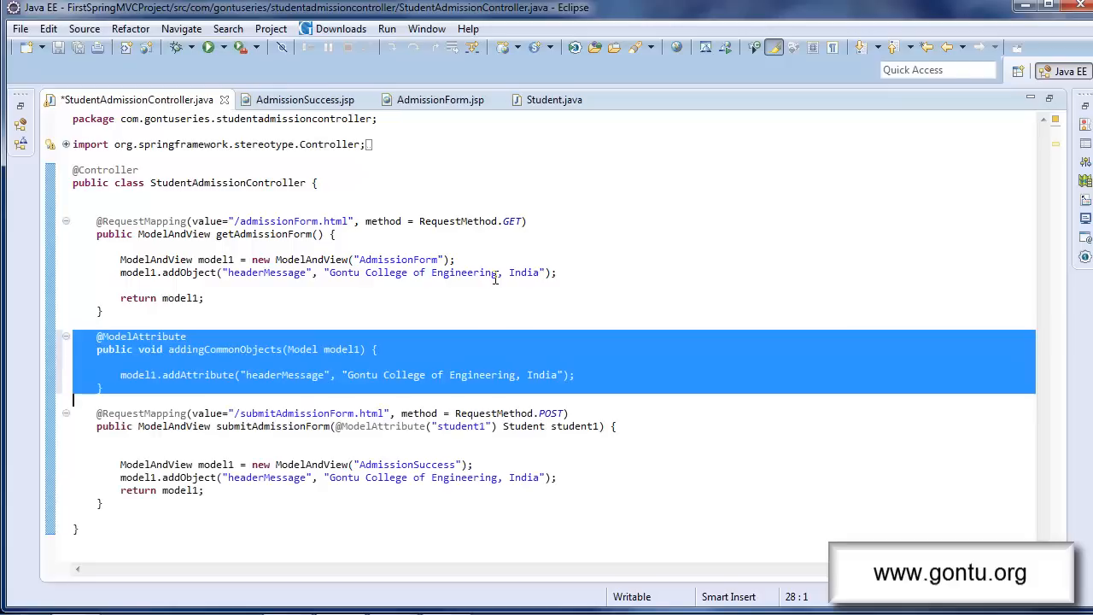
key("ctrl+s")
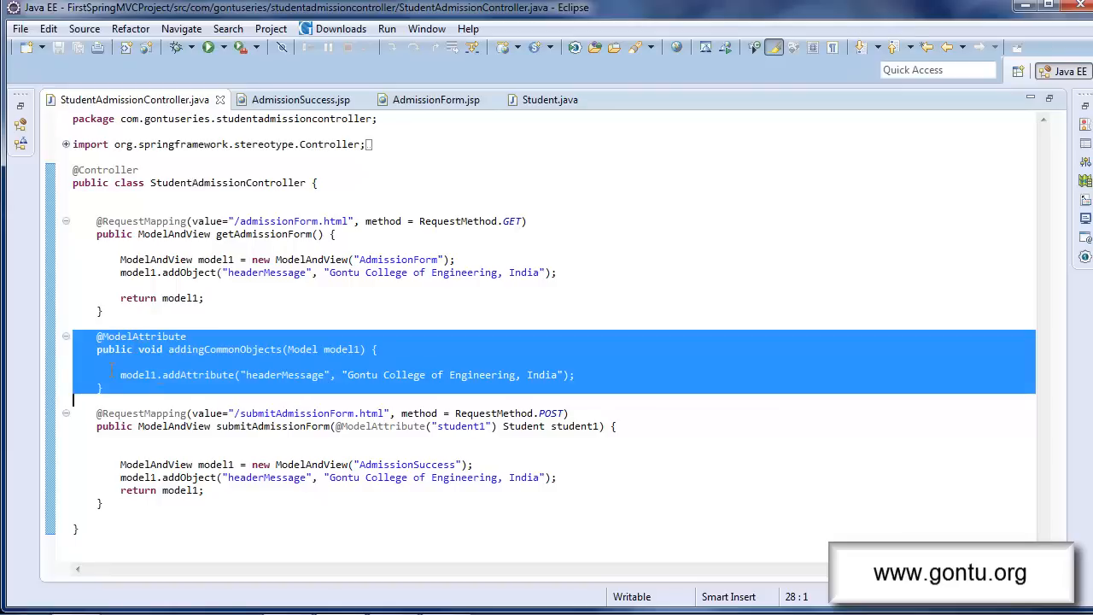
double_click(283, 376)
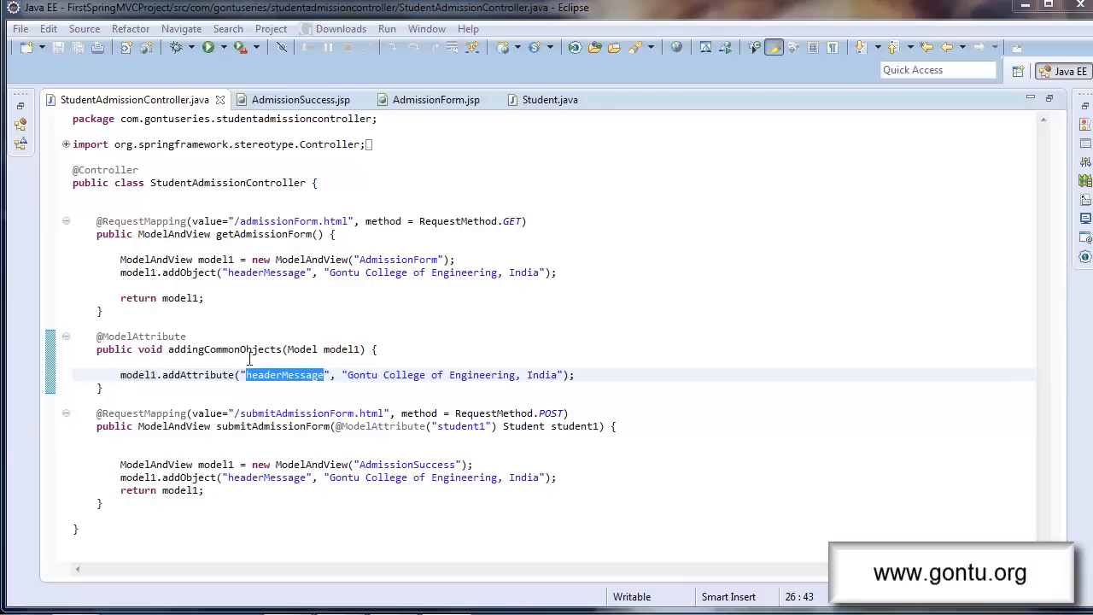
mouse_move(287, 341)
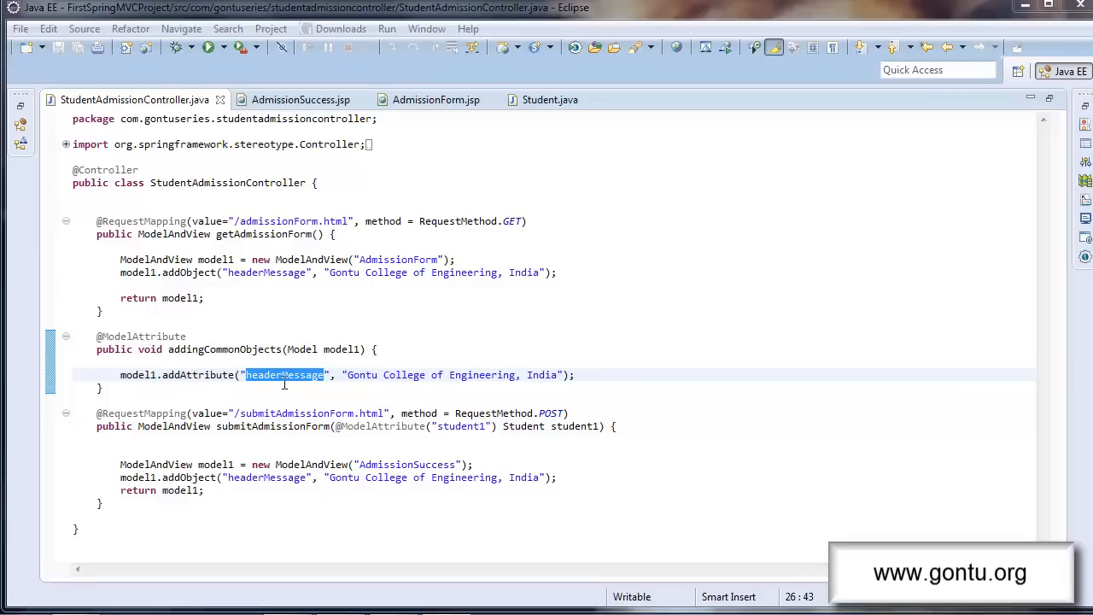
mouse_move(293, 392)
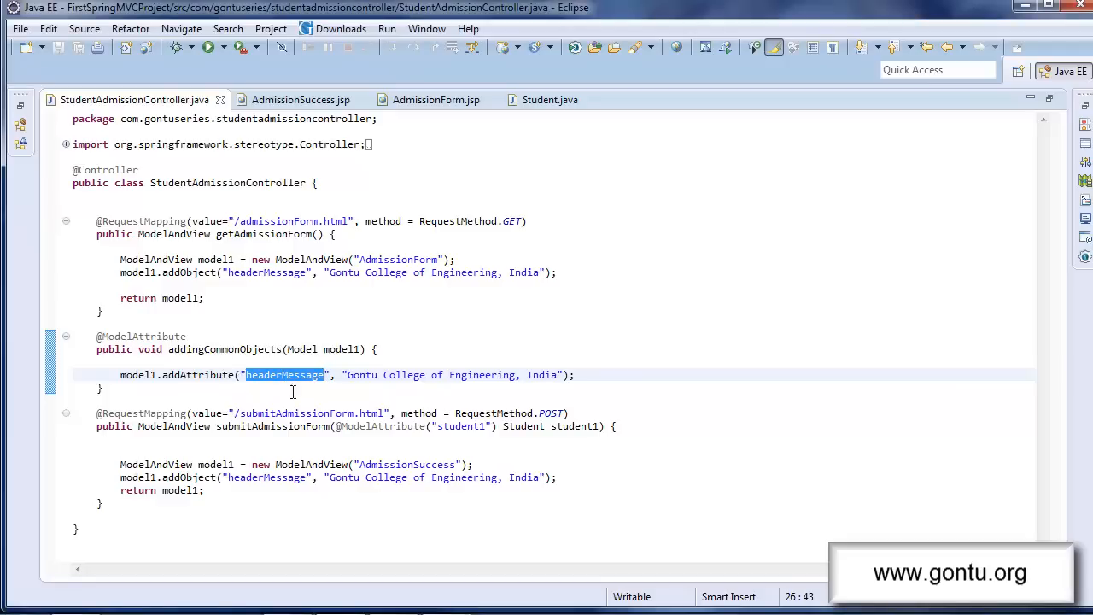
mouse_move(151, 372)
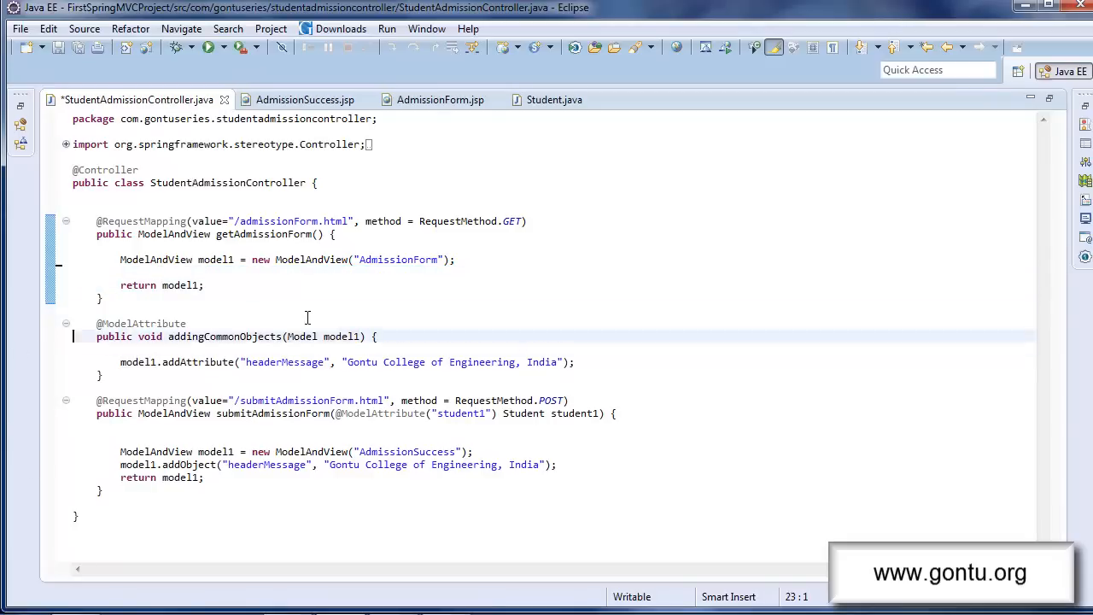
Remove both handlers' duplicate addObject("headerMessage") calls, keeping only addingCommonObjects' addAttribute, and save
left_click(338, 464)
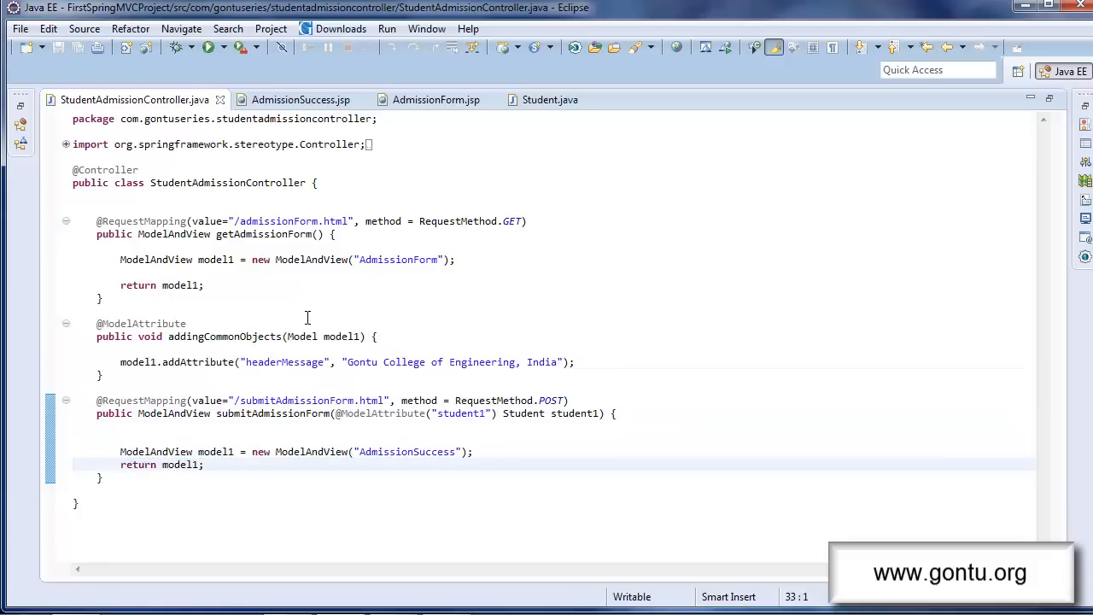
left_click(276, 371)
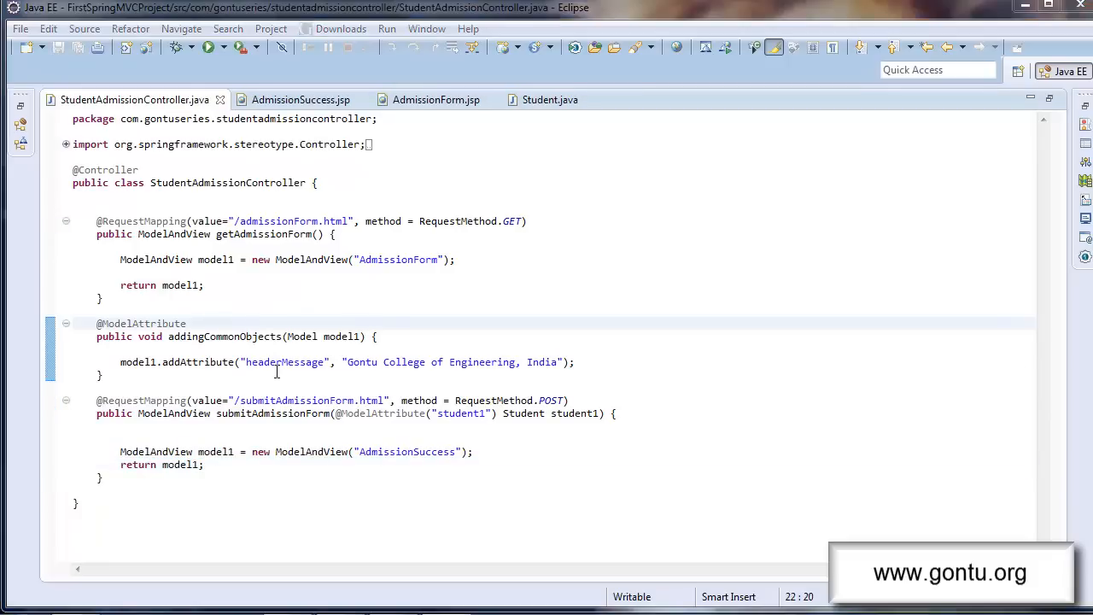
mouse_move(98, 336)
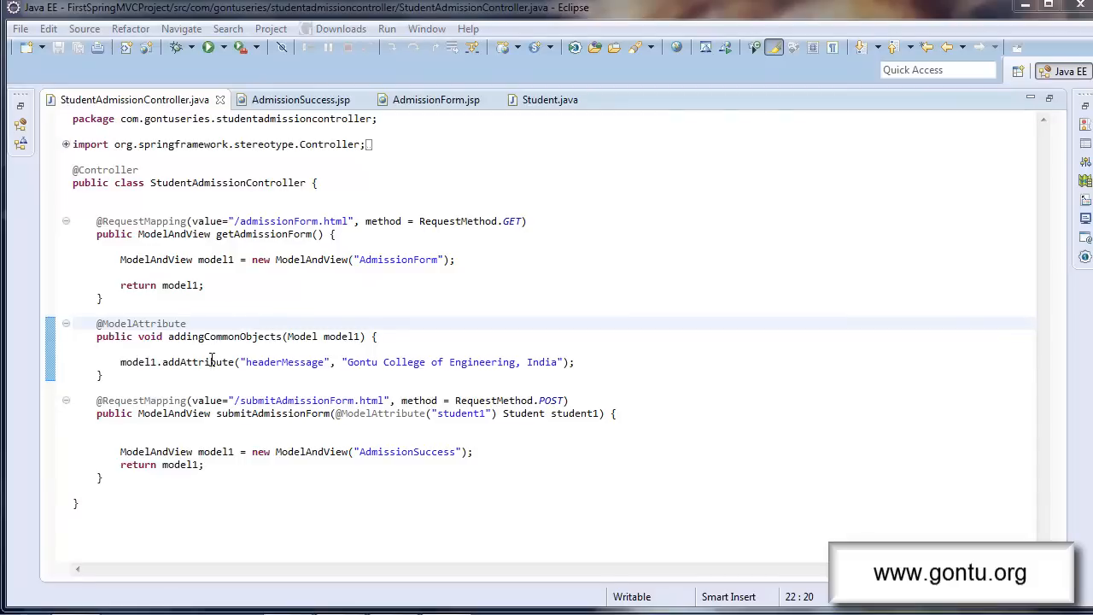
double_click(284, 362)
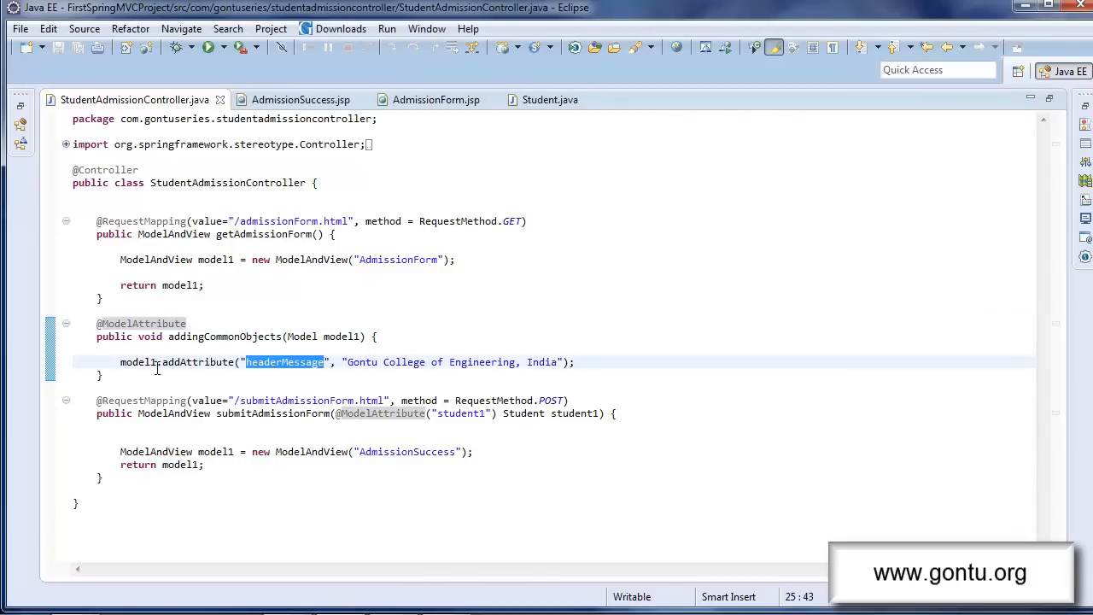
double_click(137, 362)
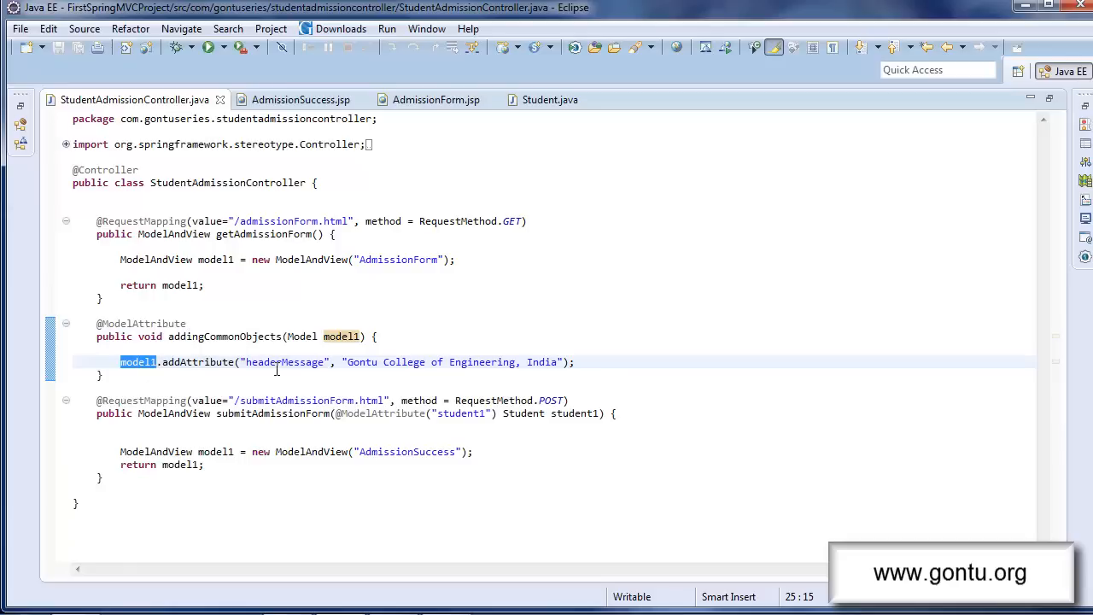
left_click(294, 362)
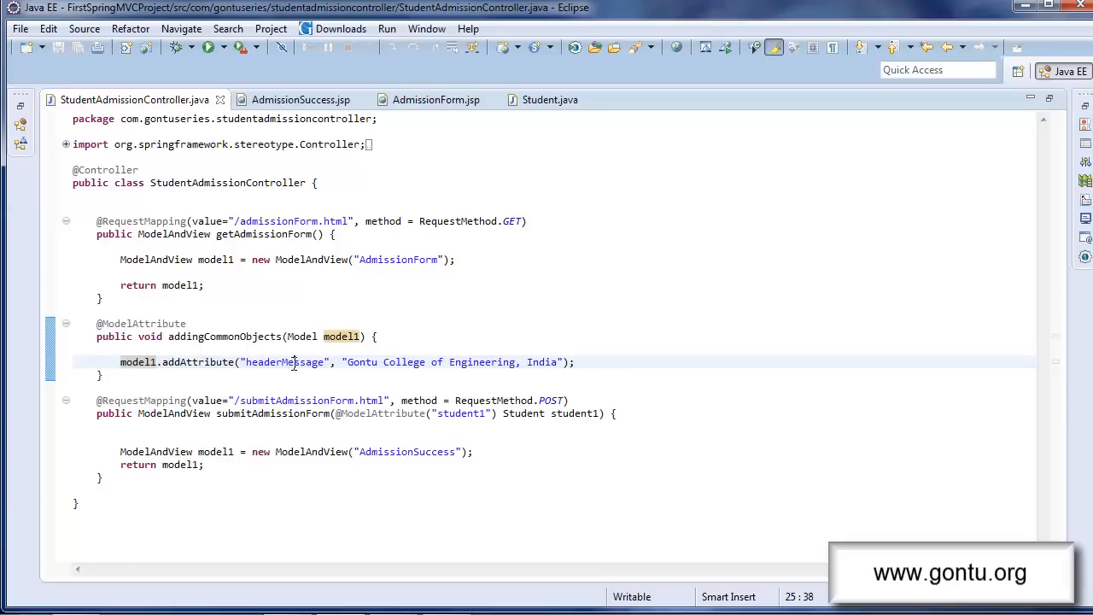
double_click(284, 362)
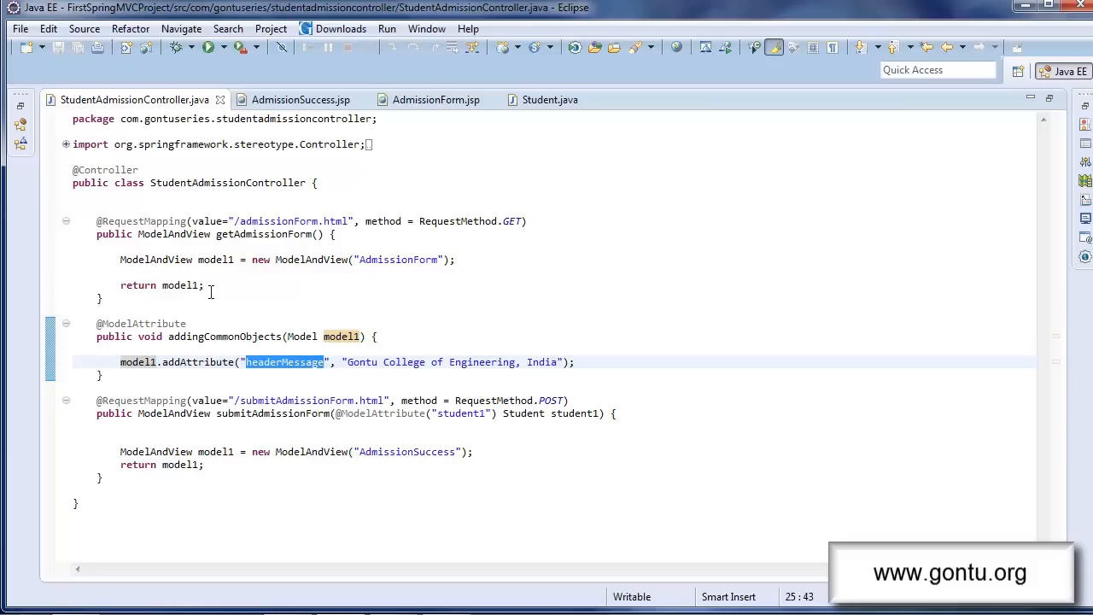
mouse_move(335, 431)
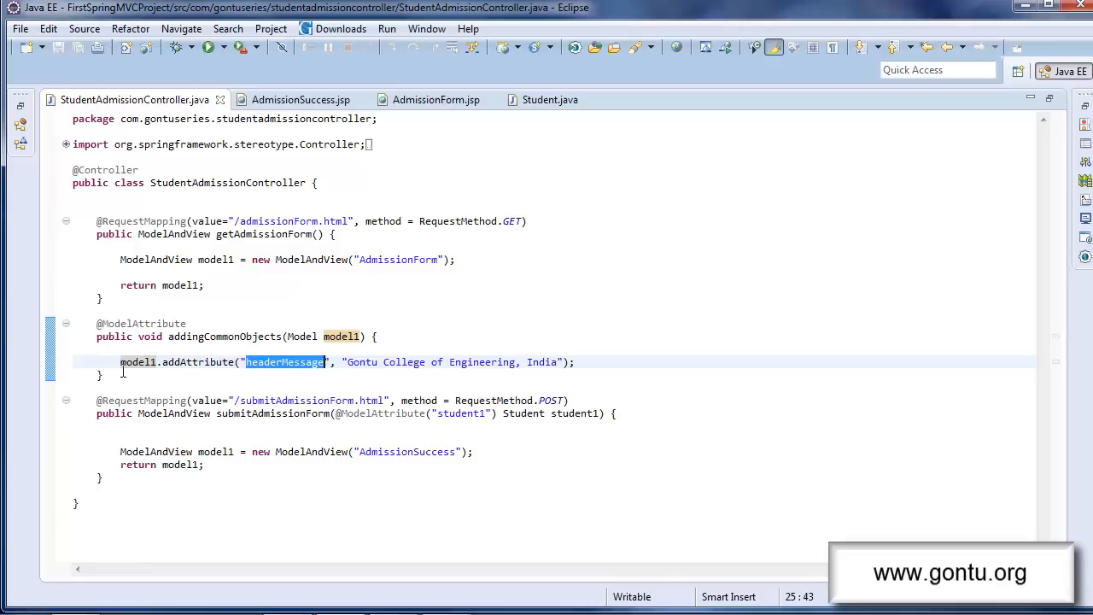
left_click(154, 311)
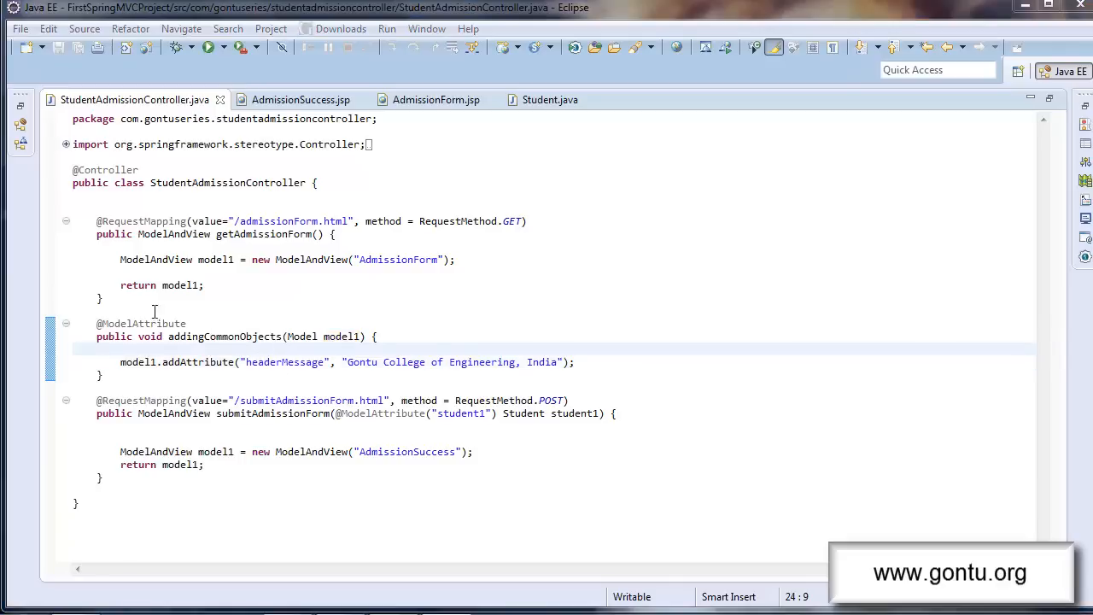
mouse_move(227, 339)
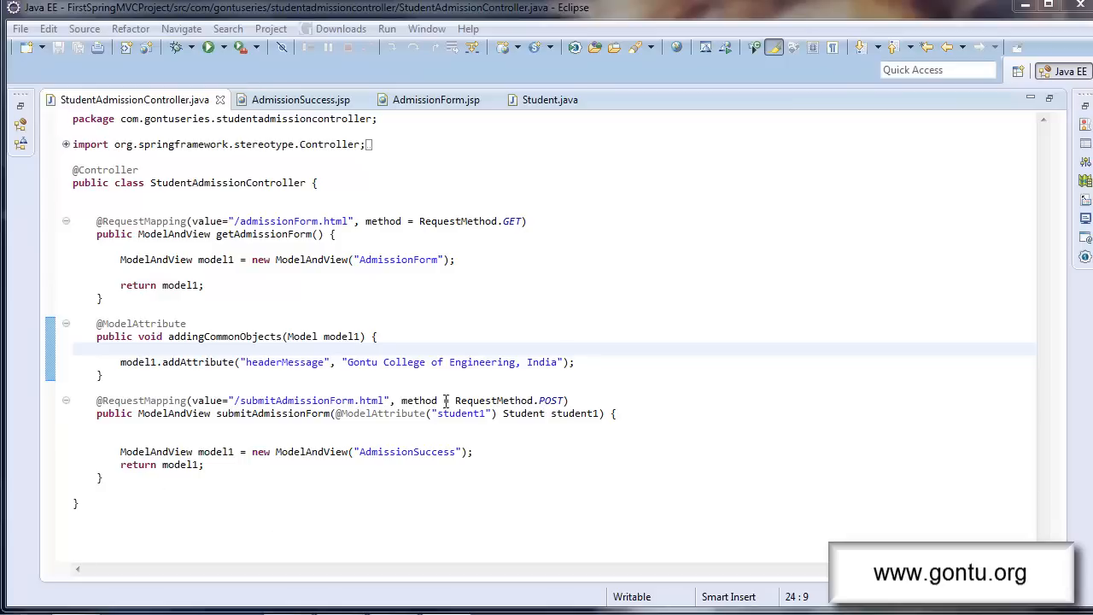
mouse_move(239, 504)
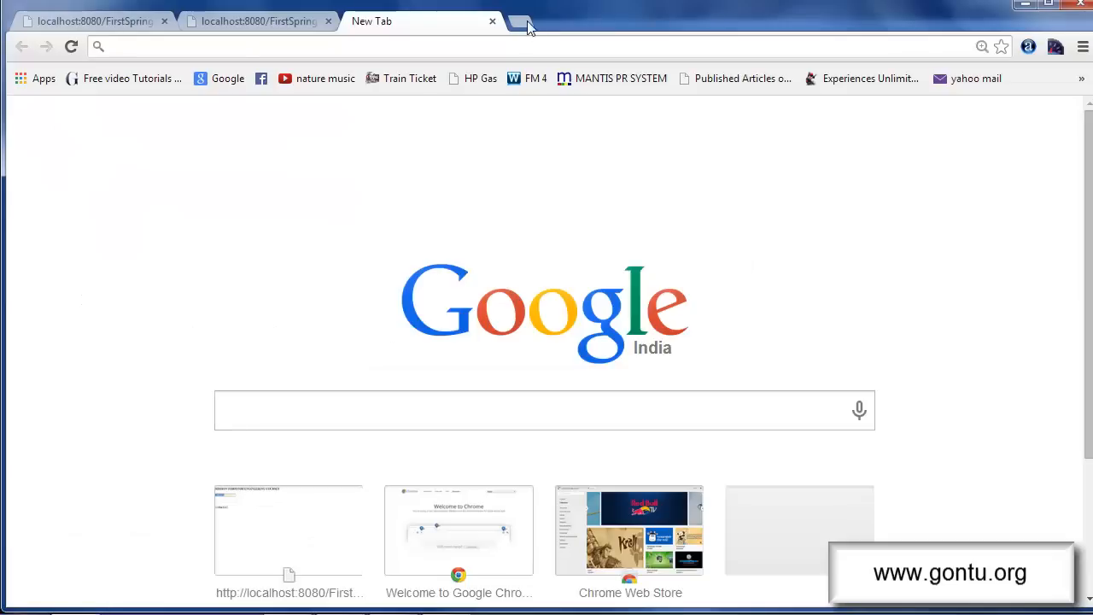
Open the localhost admissionForm.html page from recent sites and confirm the college header still shows
left_click(288, 529)
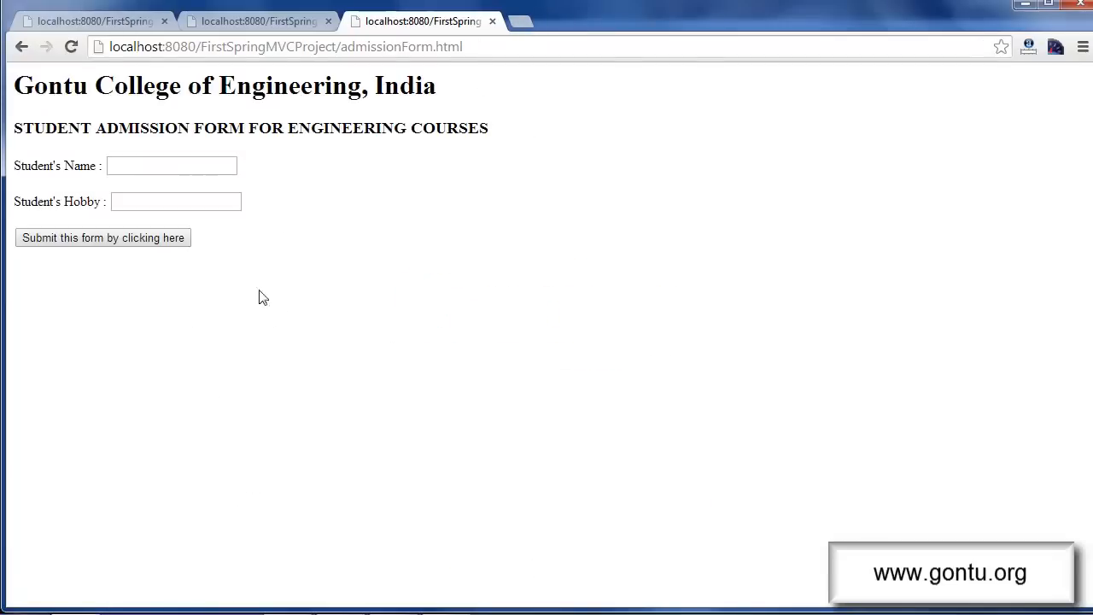
mouse_move(653, 191)
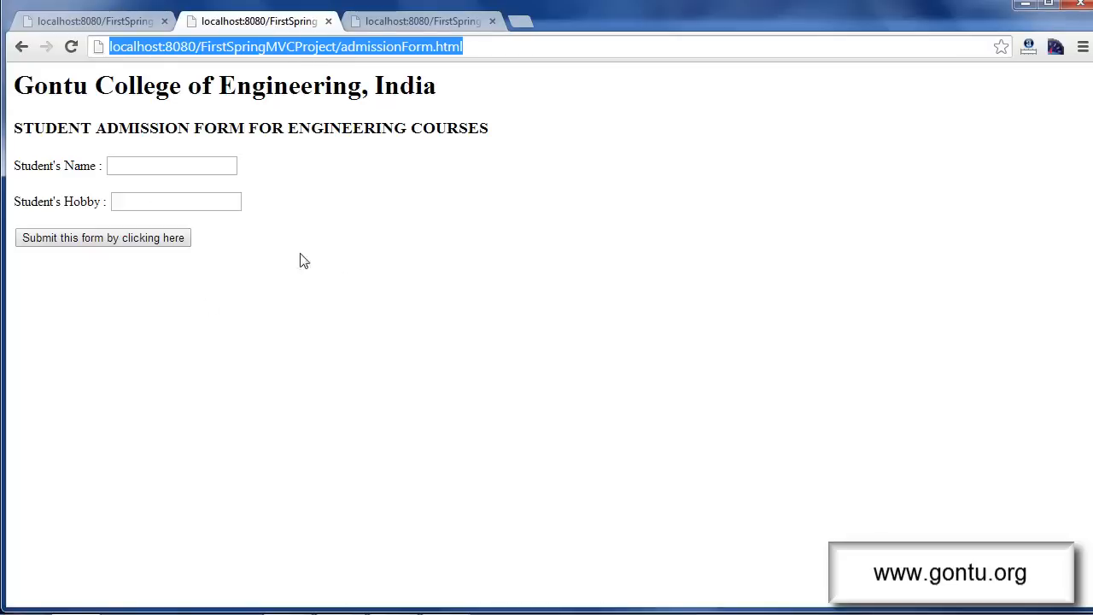
mouse_move(414, 197)
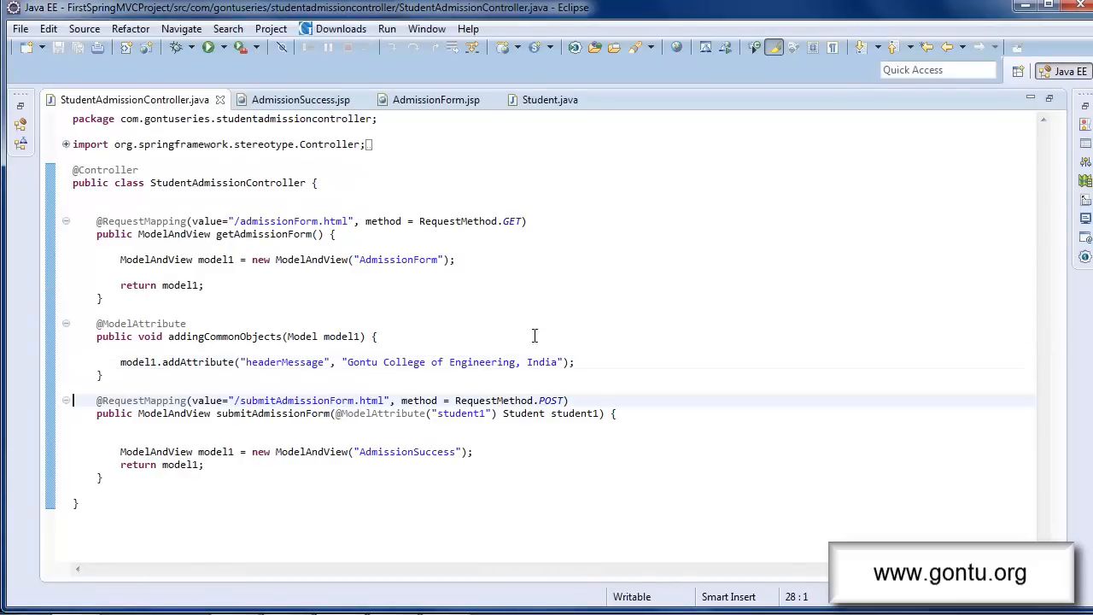
mouse_move(314, 389)
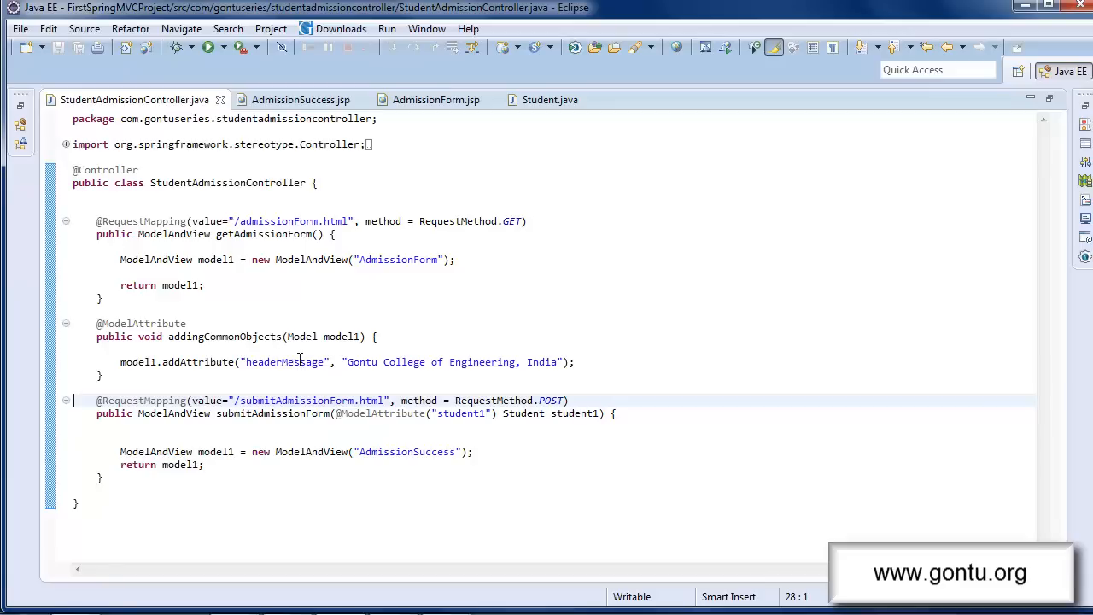
double_click(283, 362)
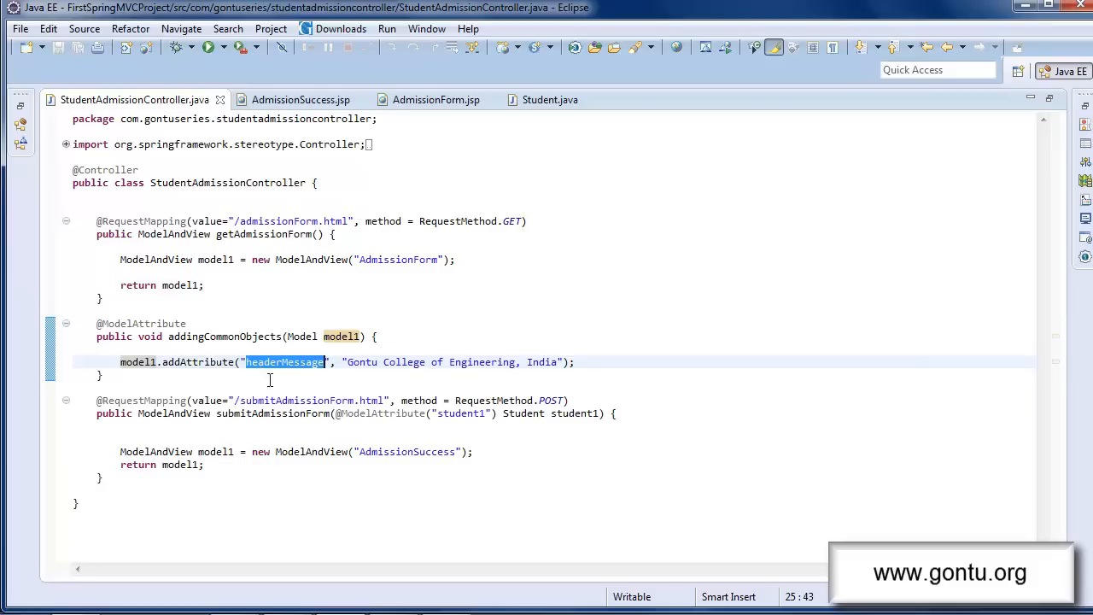
left_click(152, 362)
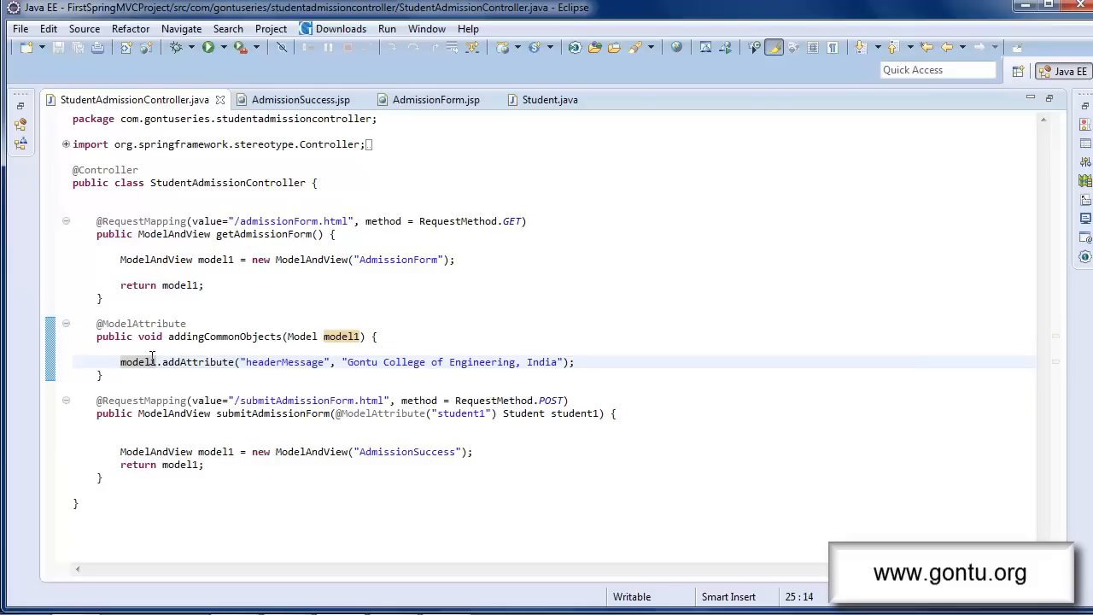
double_click(137, 362)
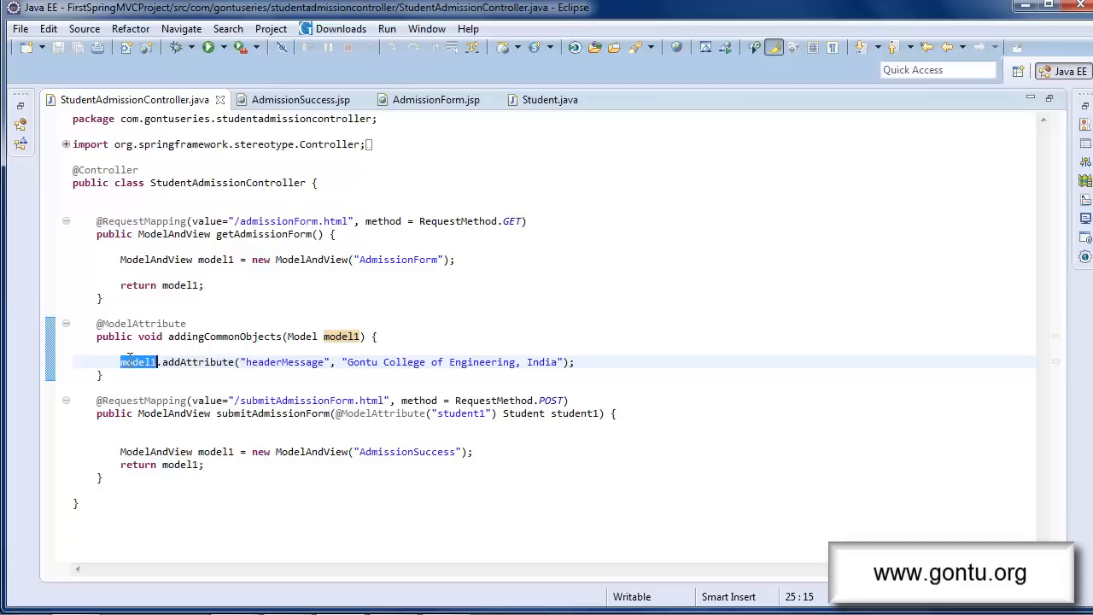
mouse_move(297, 366)
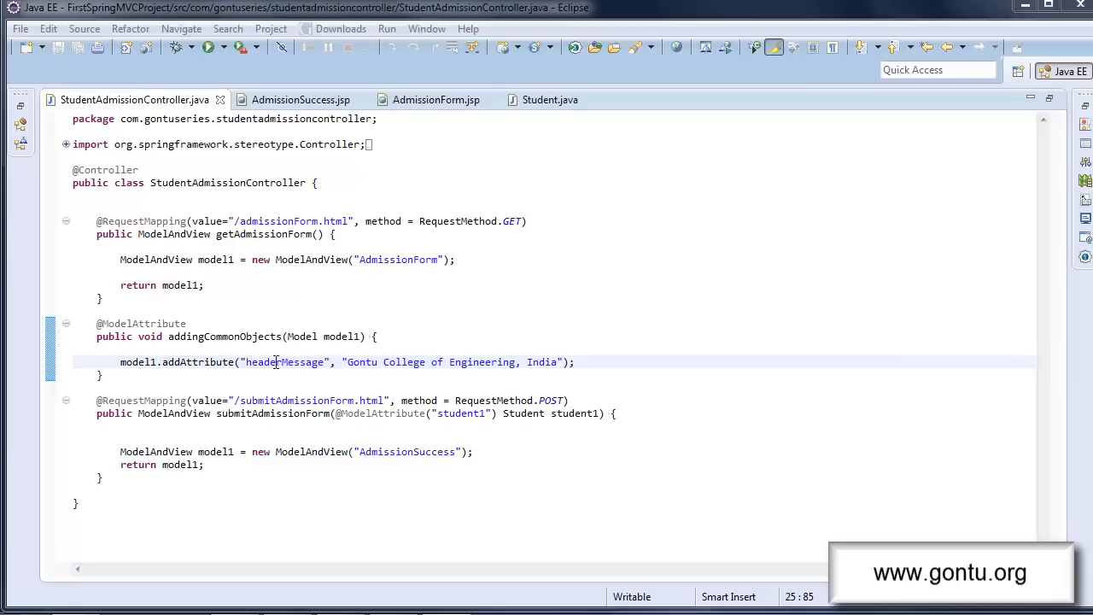
double_click(137, 362)
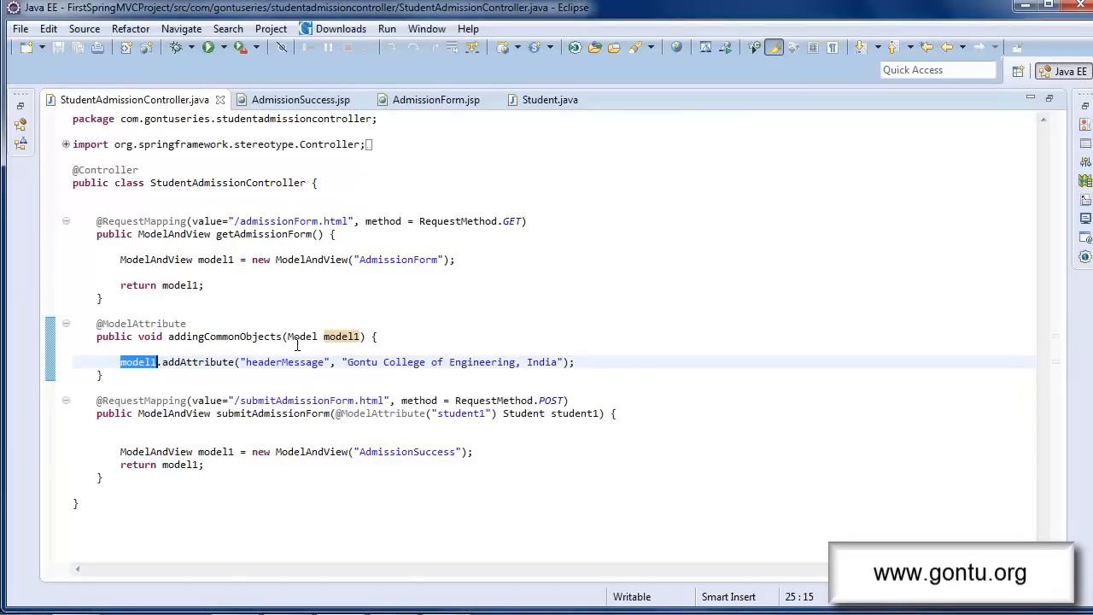
mouse_move(258, 342)
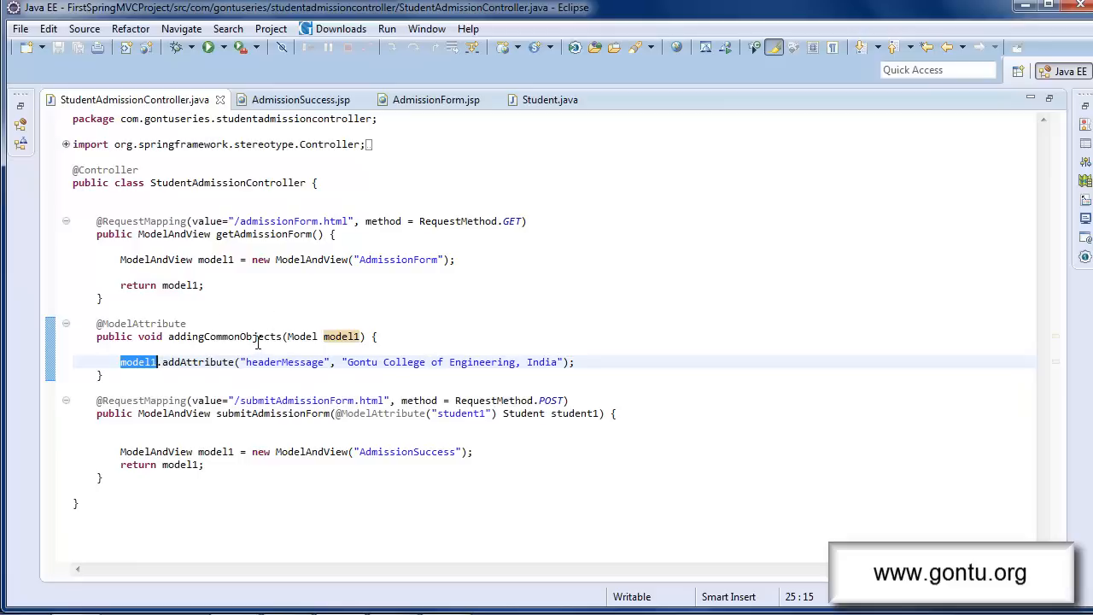
type("model1.addAttribute(arg0,arg1);")
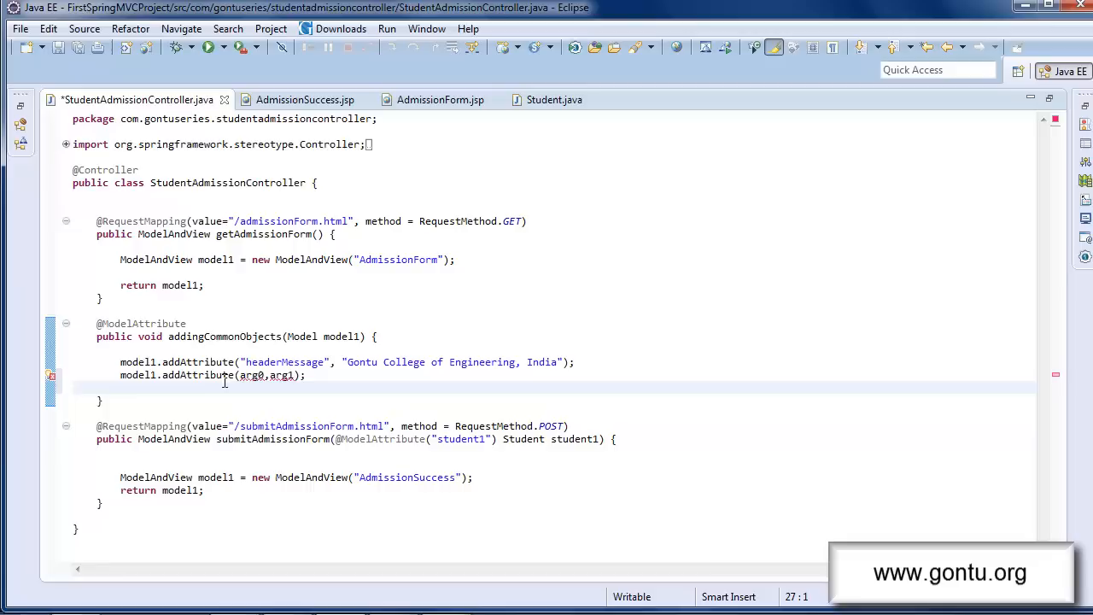
Add a placeholder model1.addAttribute(arg0,arg1) line in addingCommonObjects, then remove it and save
double_click(253, 376)
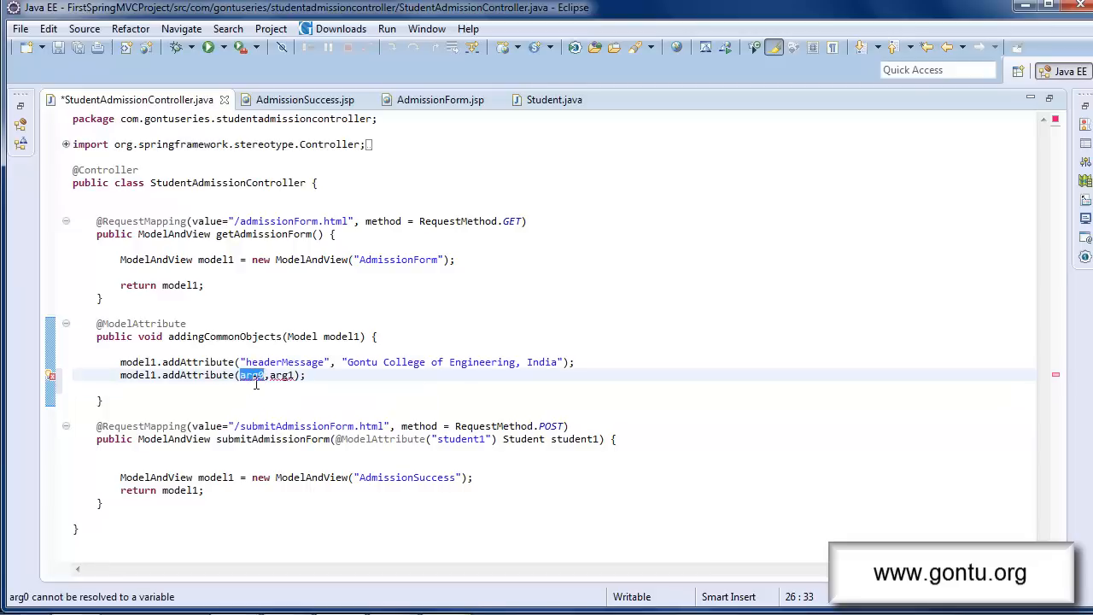
mouse_move(133, 376)
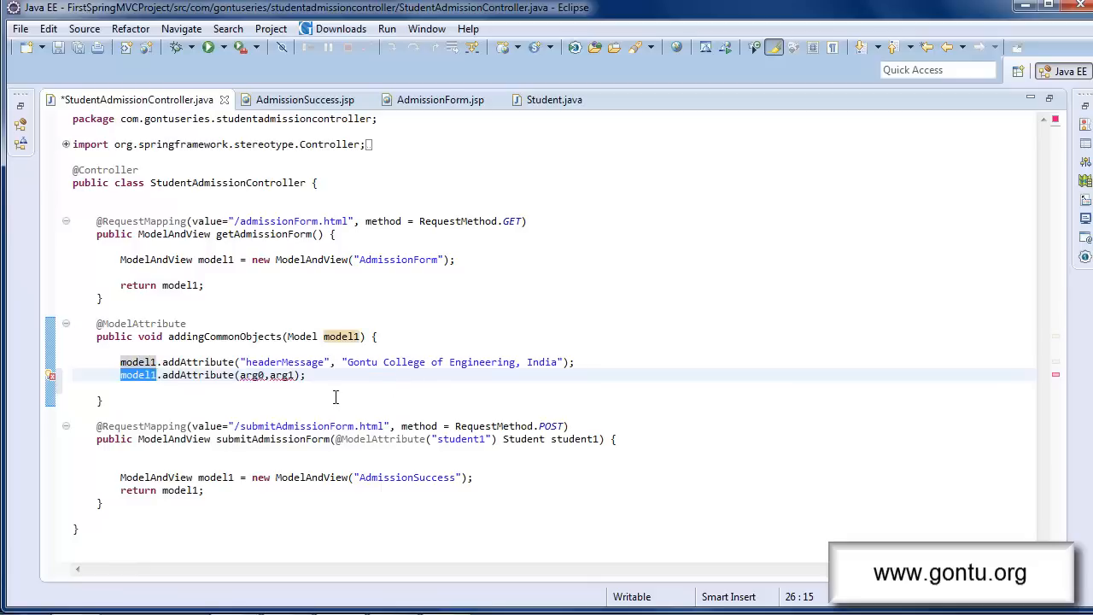
left_click(75, 376)
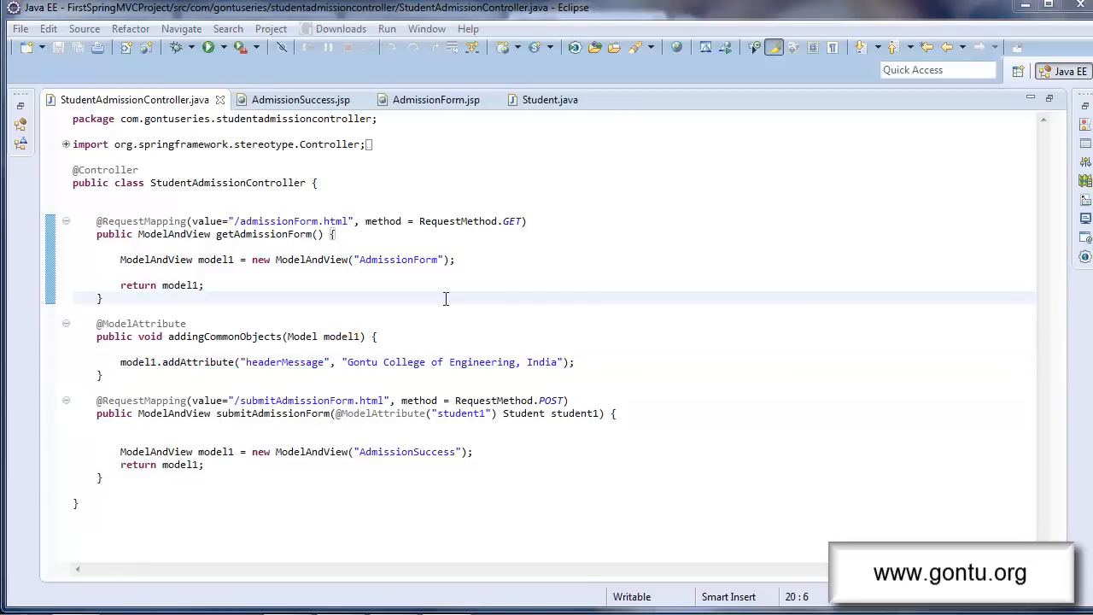
mouse_move(286, 317)
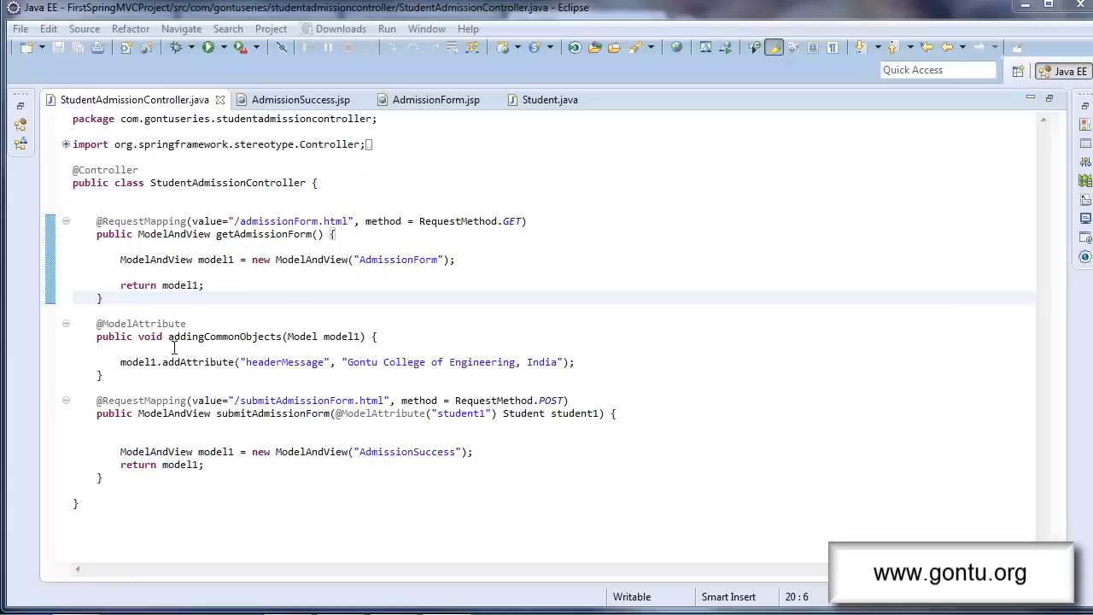
mouse_move(192, 382)
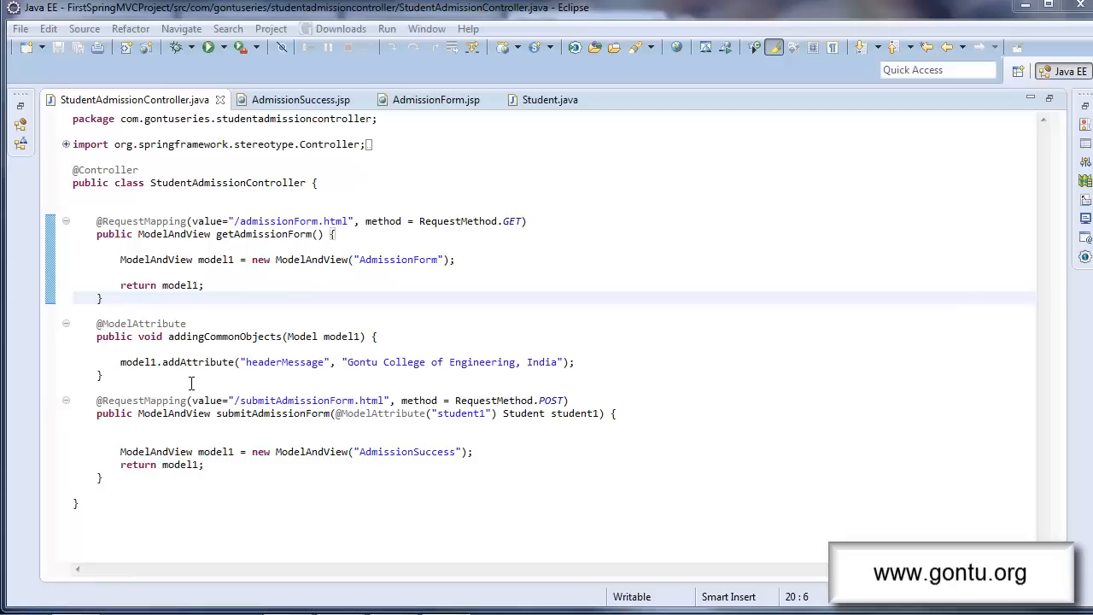
mouse_move(205, 322)
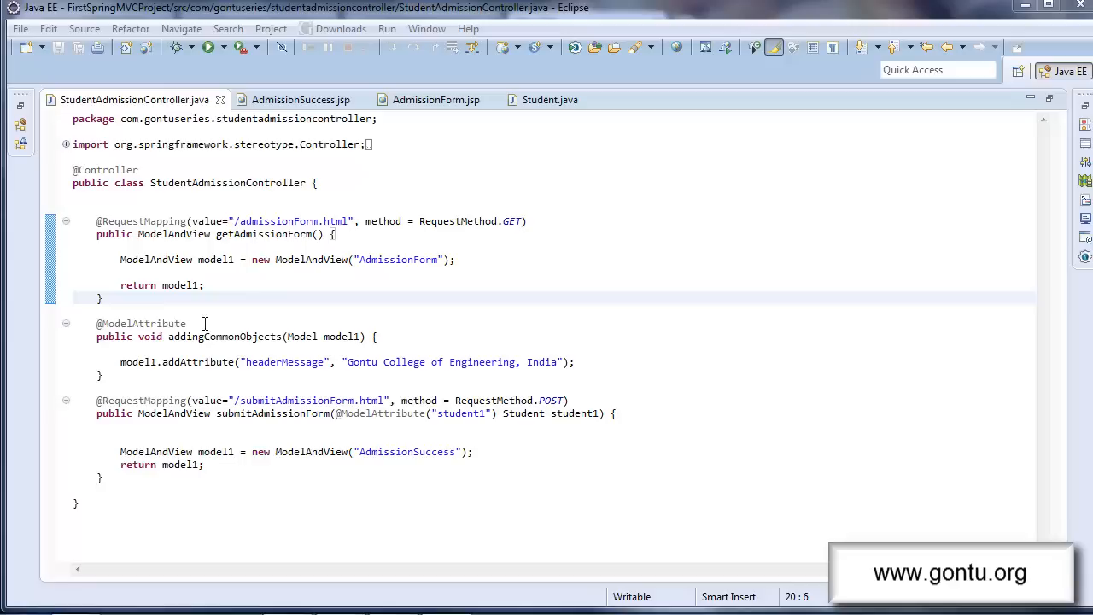
mouse_move(157, 351)
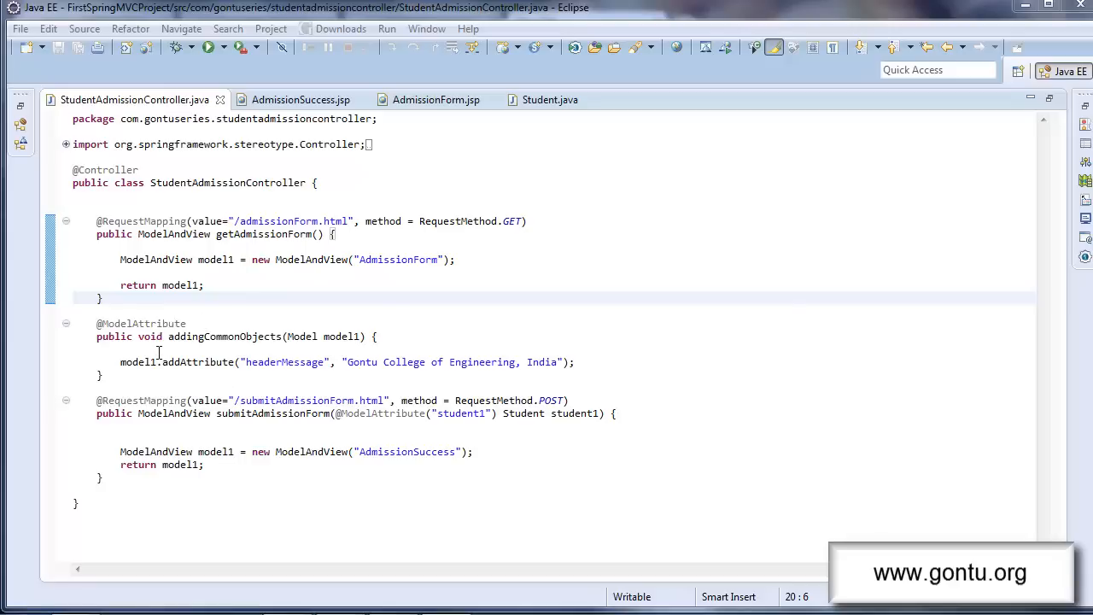
mouse_move(413, 372)
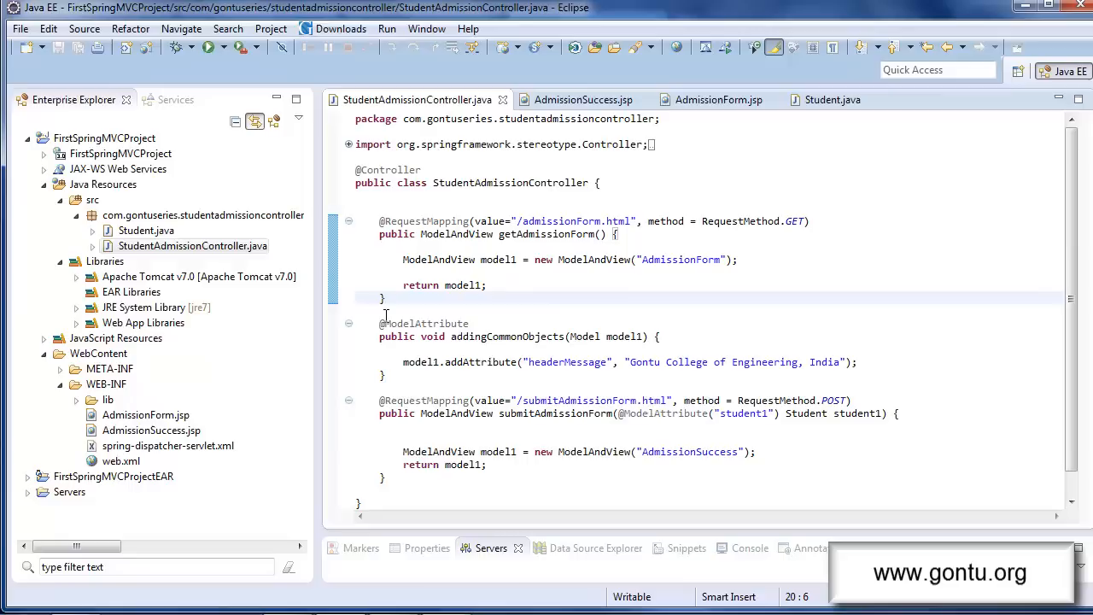
Un-maximize the controller editor so the project explorer and bottom panels reappear
left_click(386, 297)
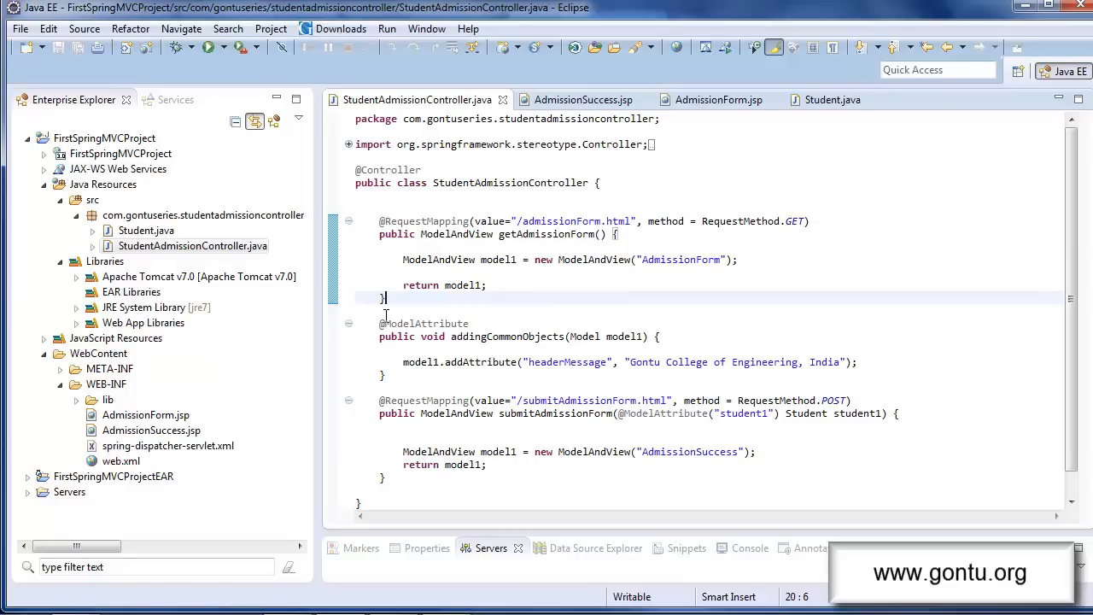